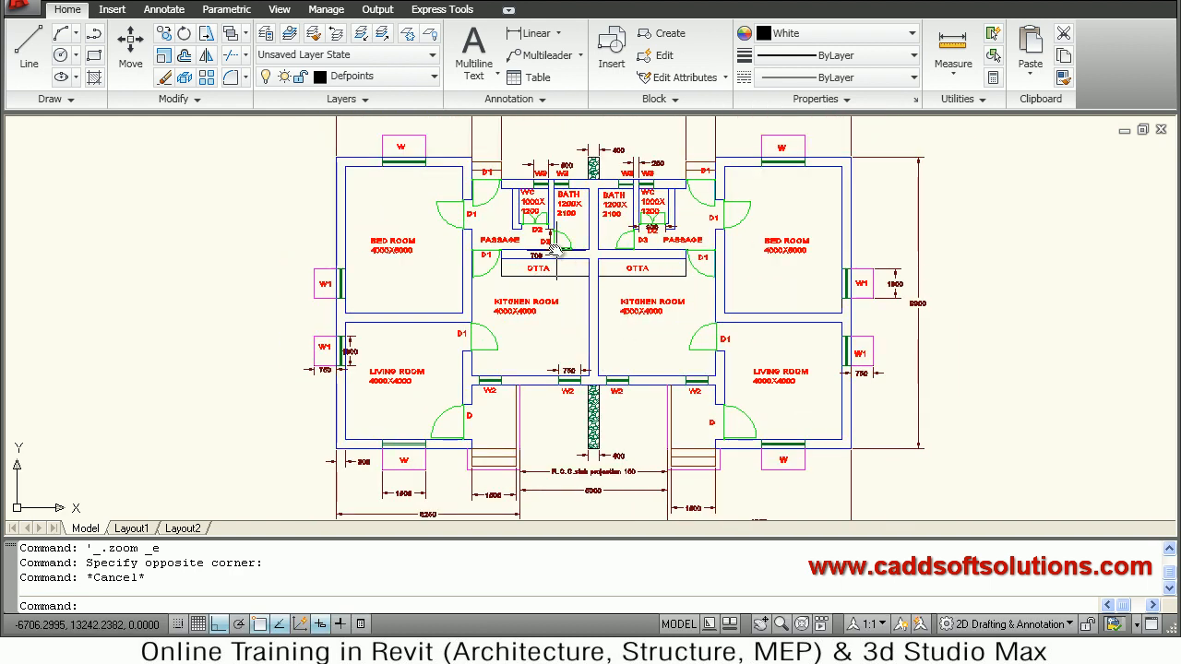
mouse_move(458, 166)
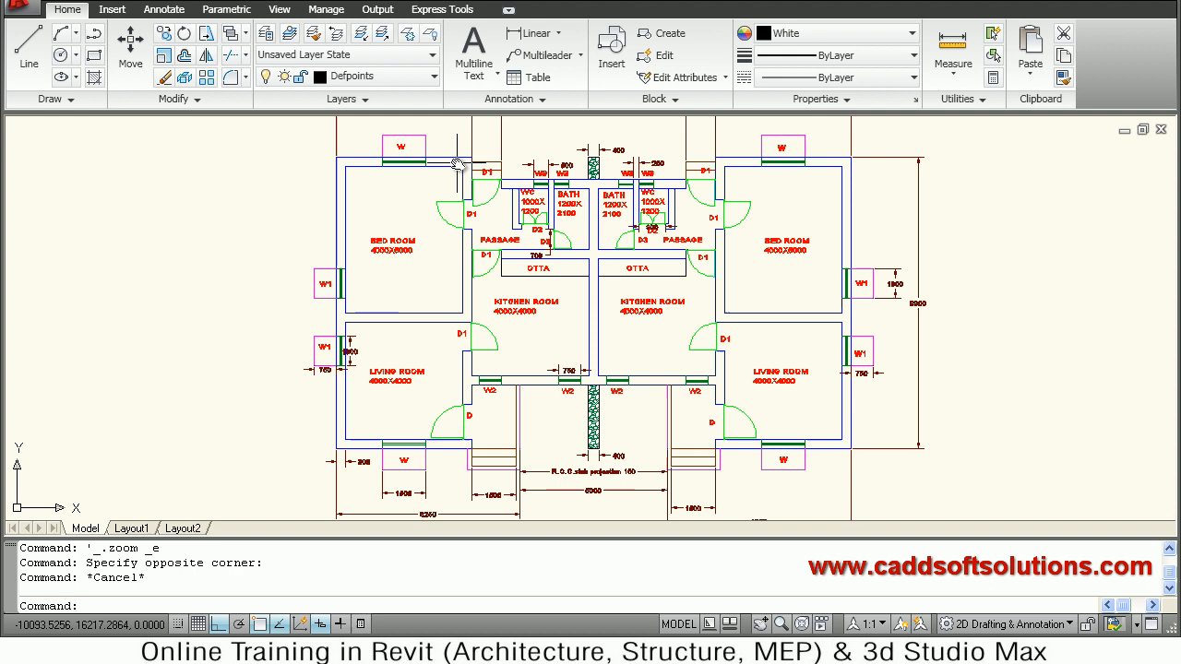
mouse_move(434, 78)
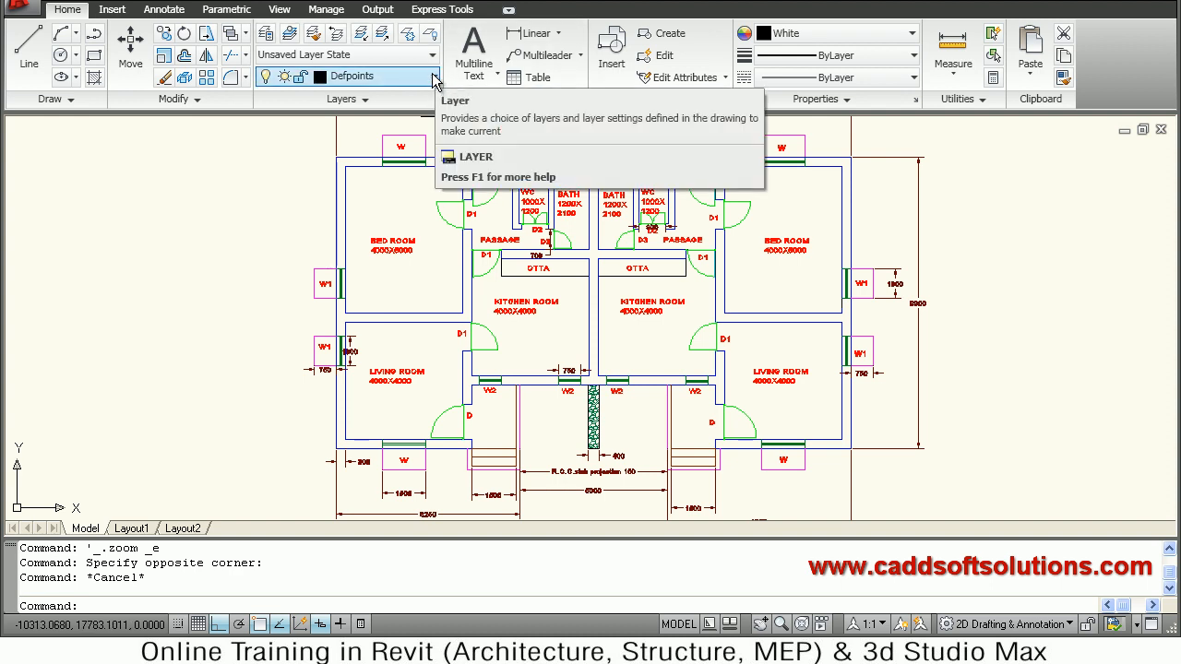
- Turn off all non-wall layers, confirming the current layer off, so only walls show
click(432, 75)
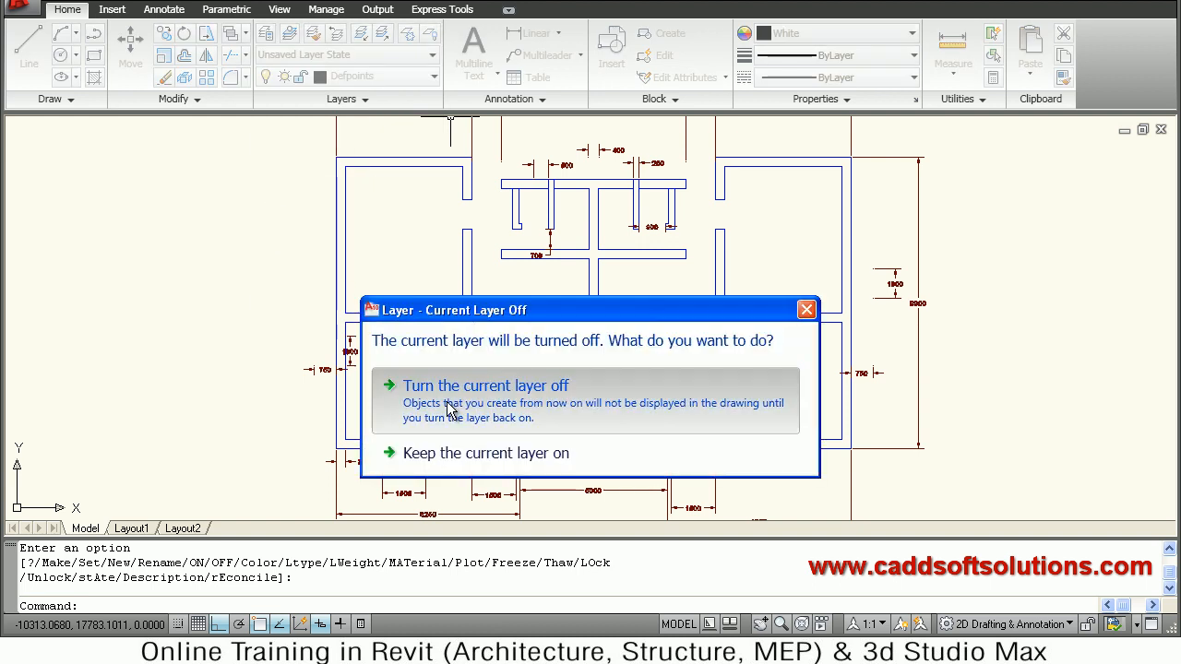
click(485, 386)
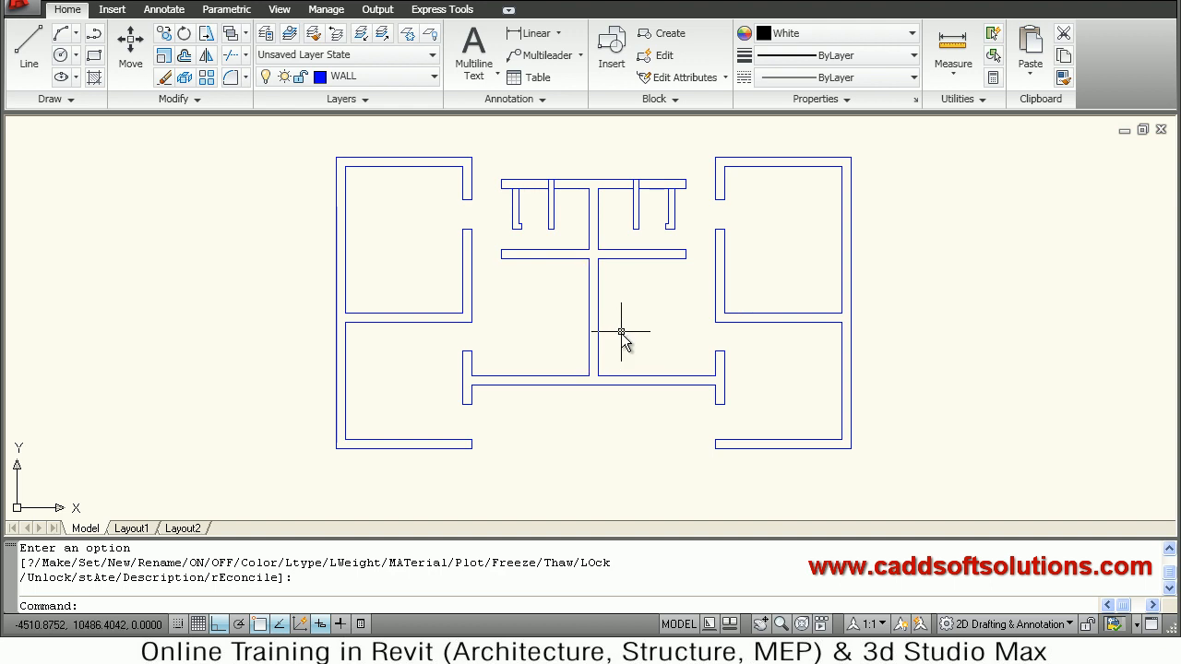
mouse_move(641, 347)
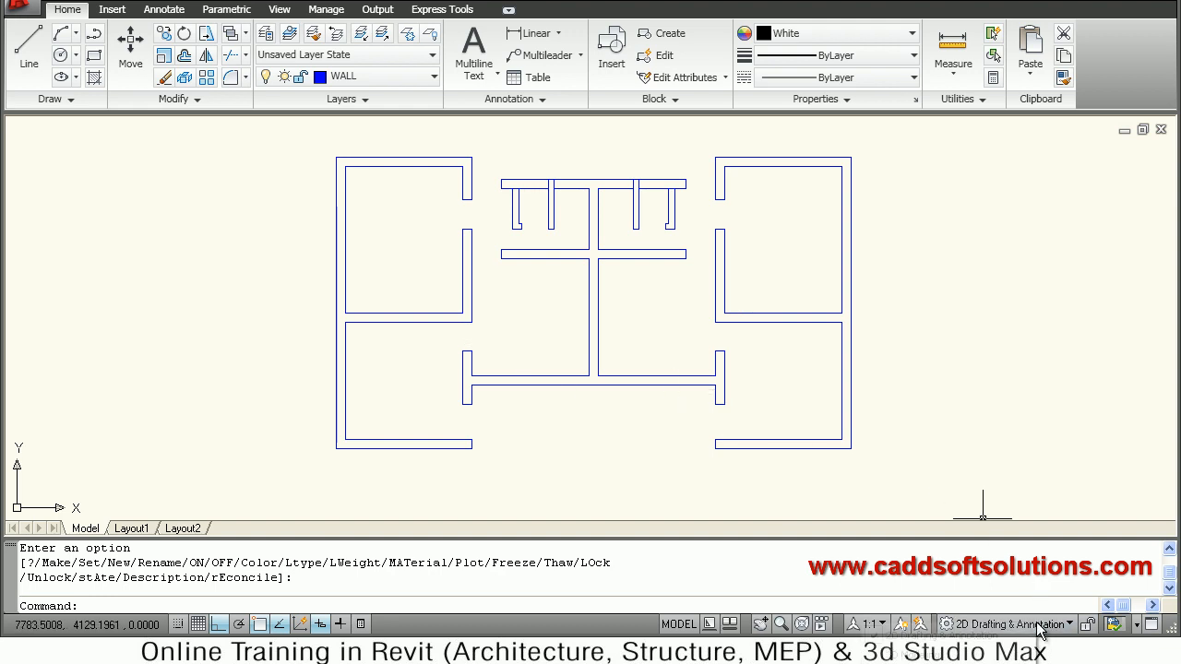
- Switch to the 3D Modeling workspace and view the wall plan in SE Isometric
click(1007, 624)
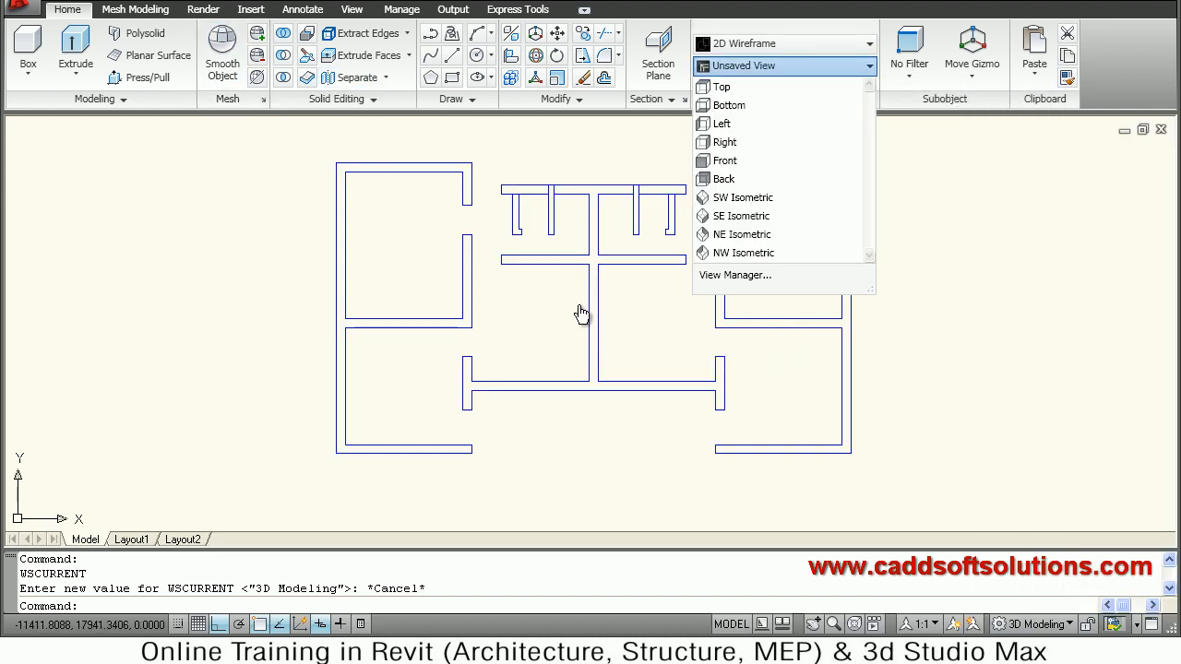
click(742, 214)
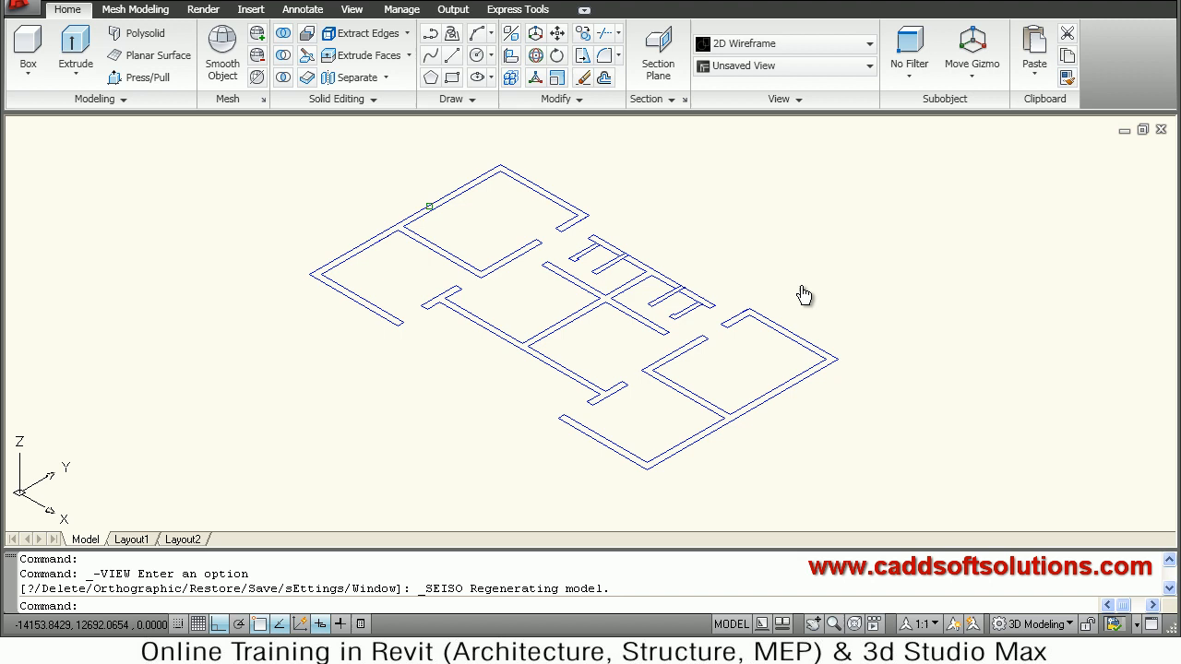
mouse_move(139, 77)
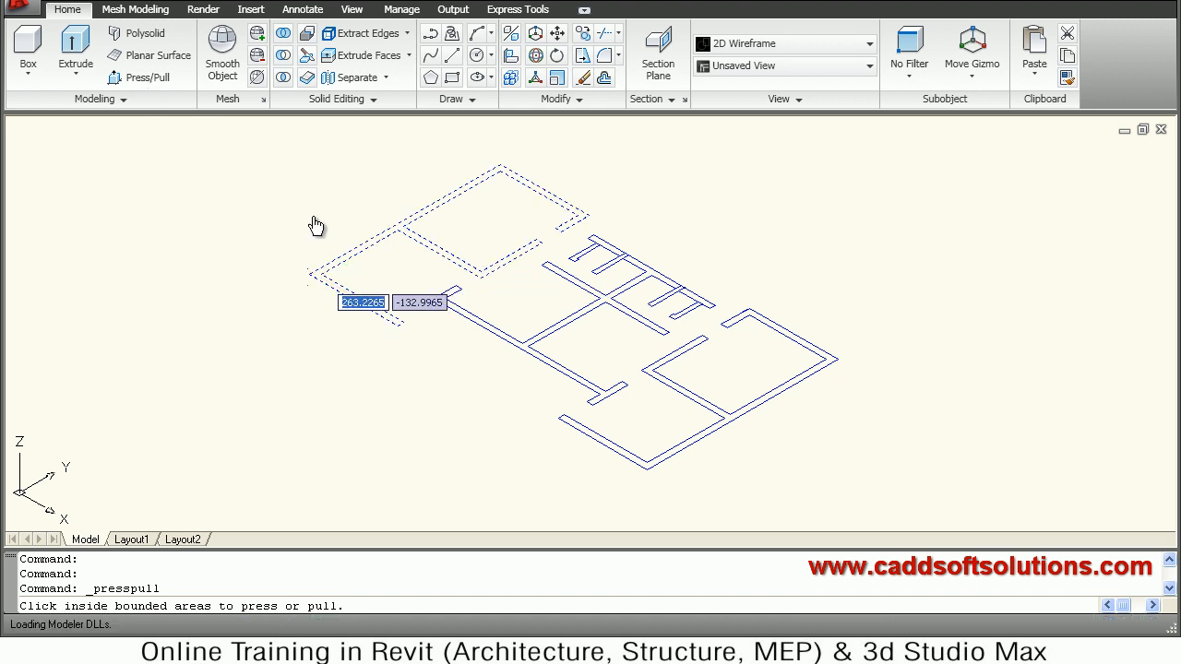
mouse_move(323, 287)
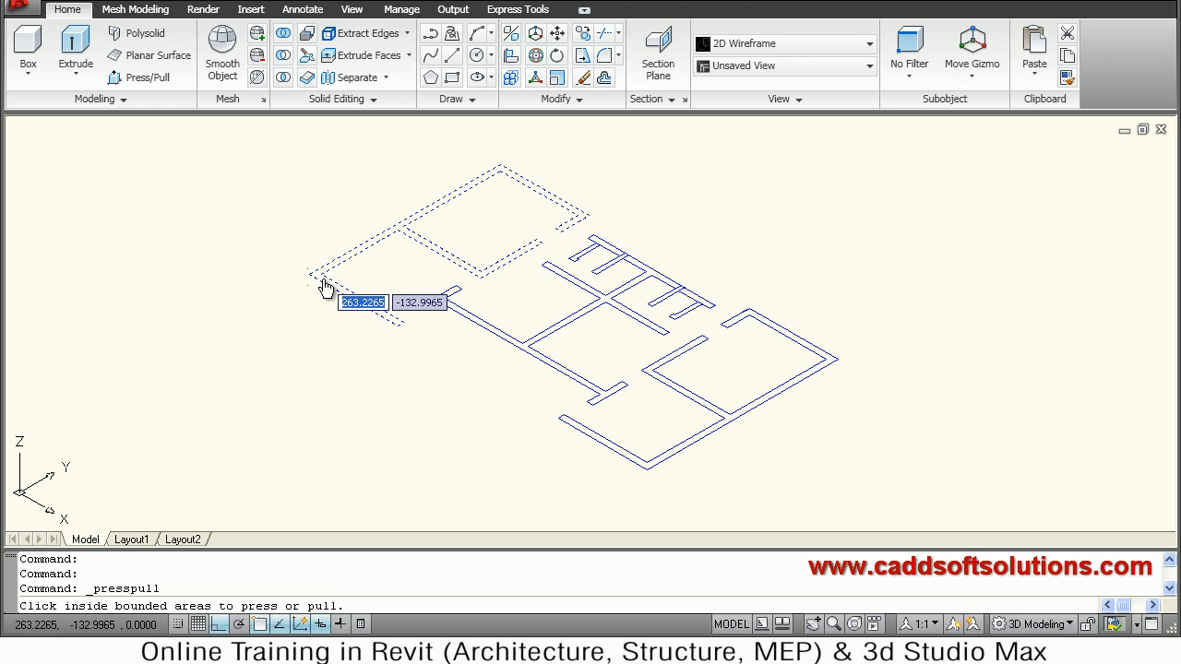
- Press-pull the left rooms' outer wall outline up 3000 mm into a solid wall
click(325, 286)
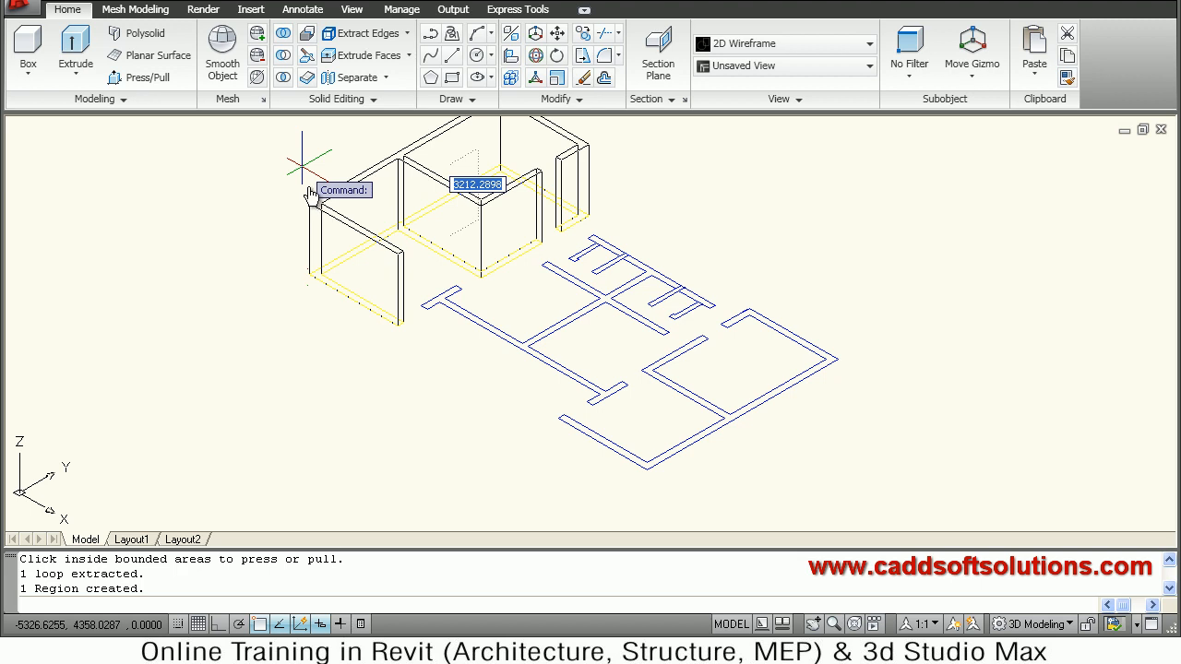
text(3000)
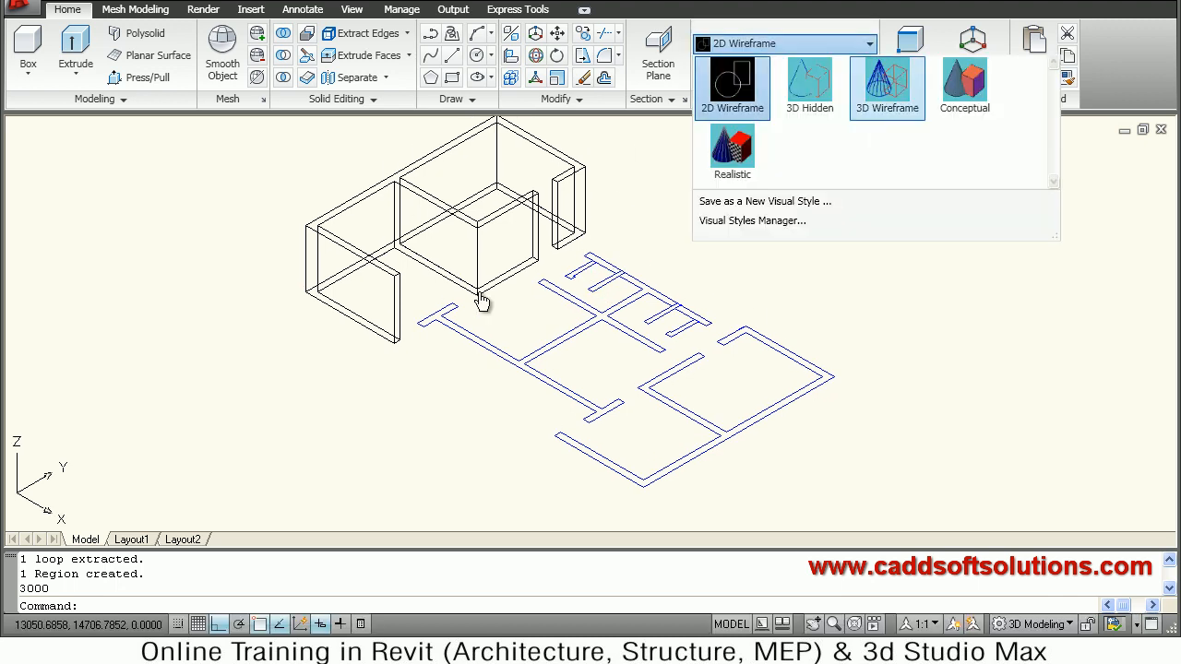
- Display the model in the Conceptual visual style with shaded grey walls
click(963, 83)
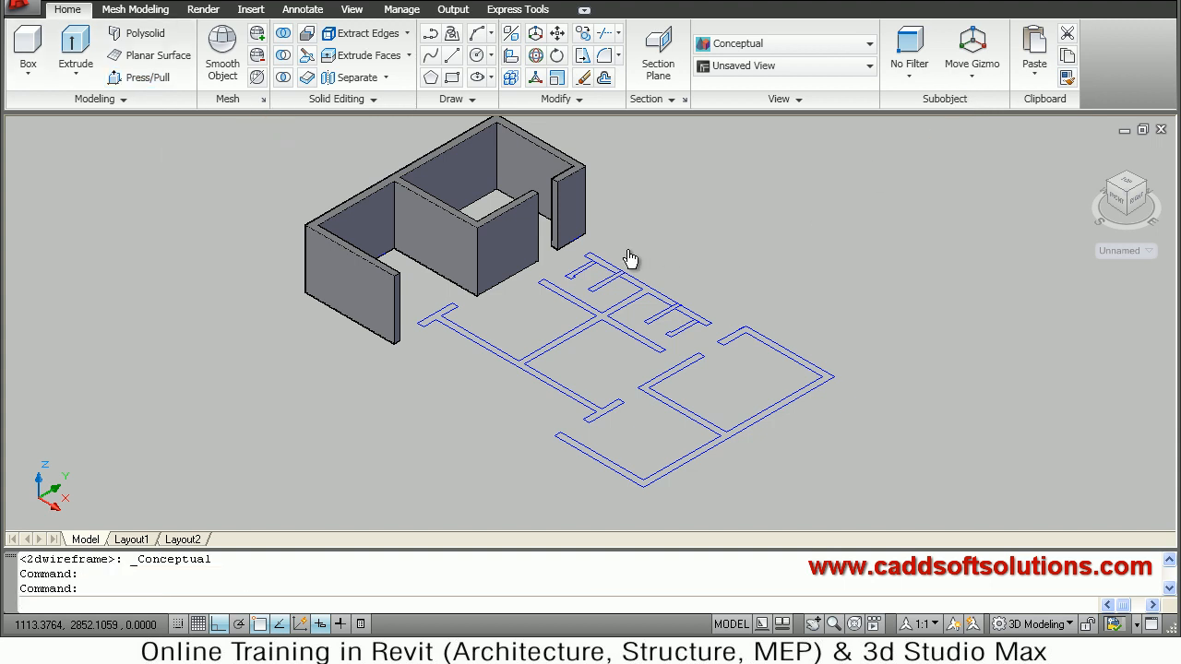
- Press-pull the small central wall pieces up to 3000 mm each
click(145, 78)
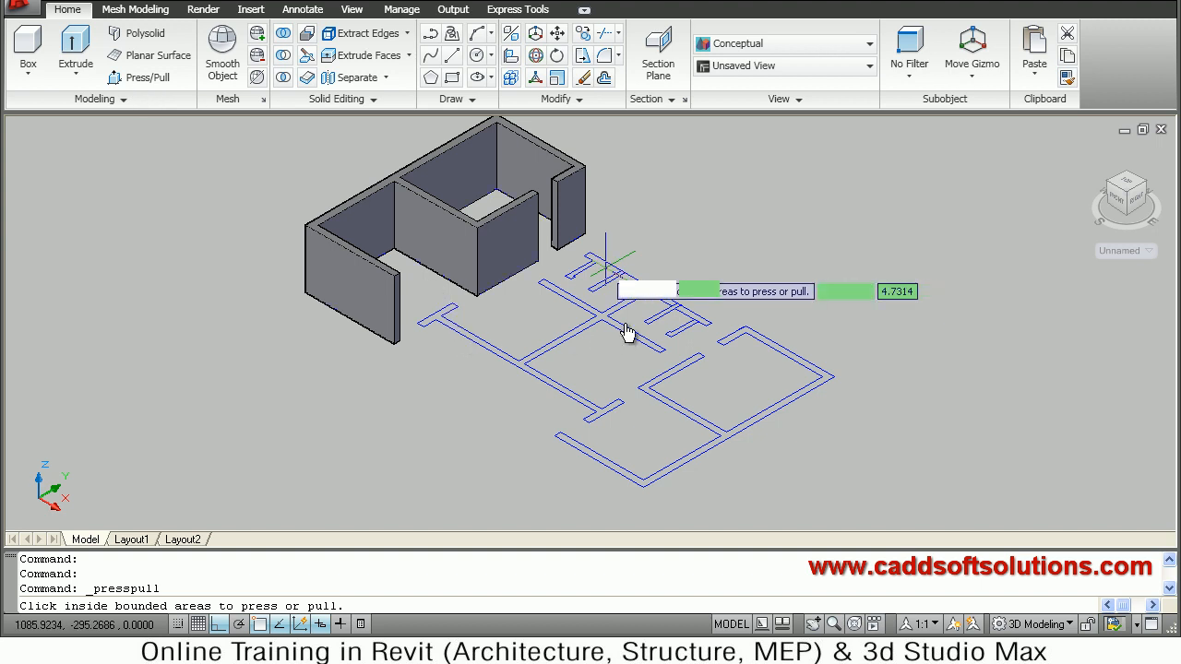
mouse_move(590, 273)
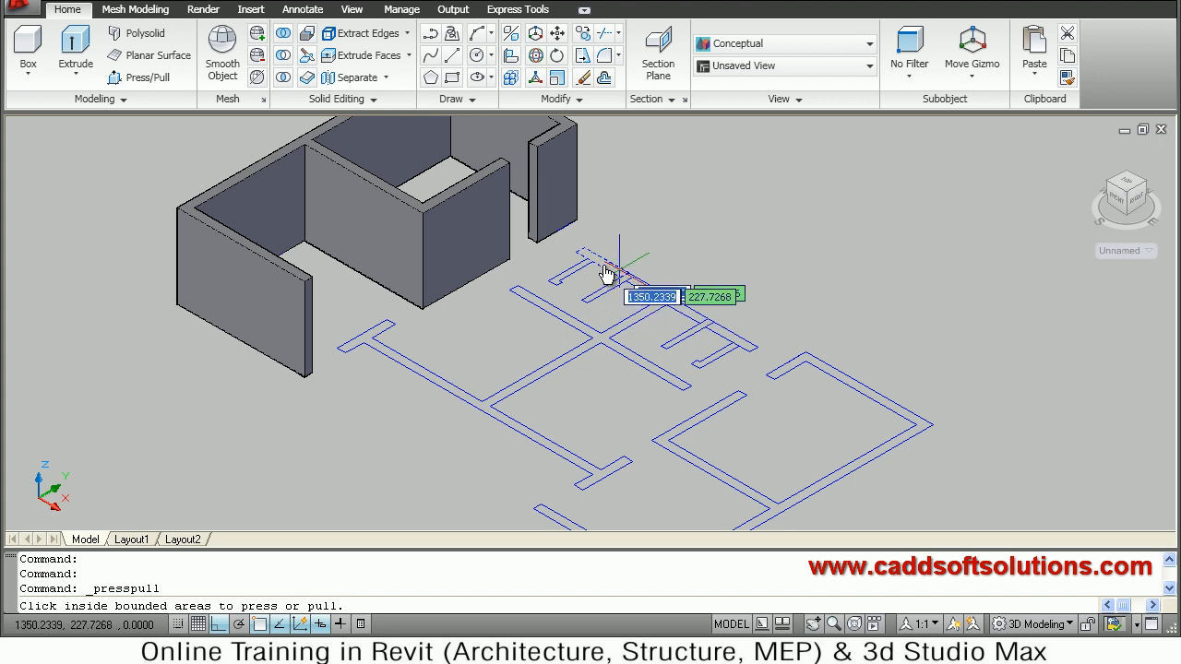
mouse_move(625, 306)
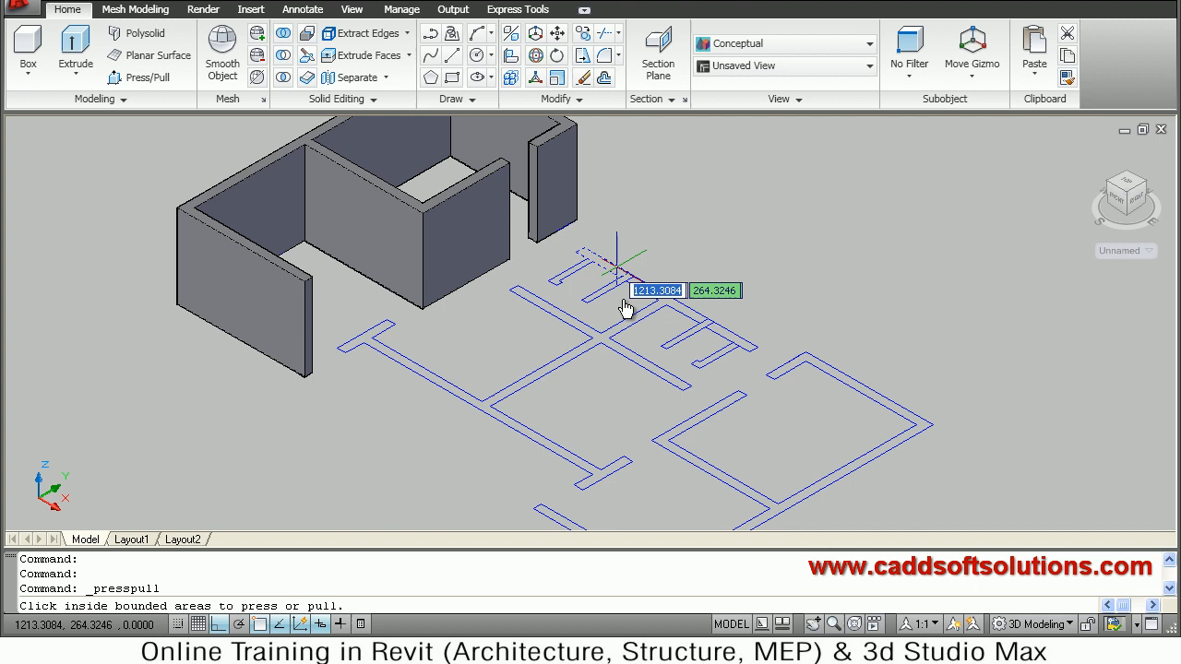
click(600, 277)
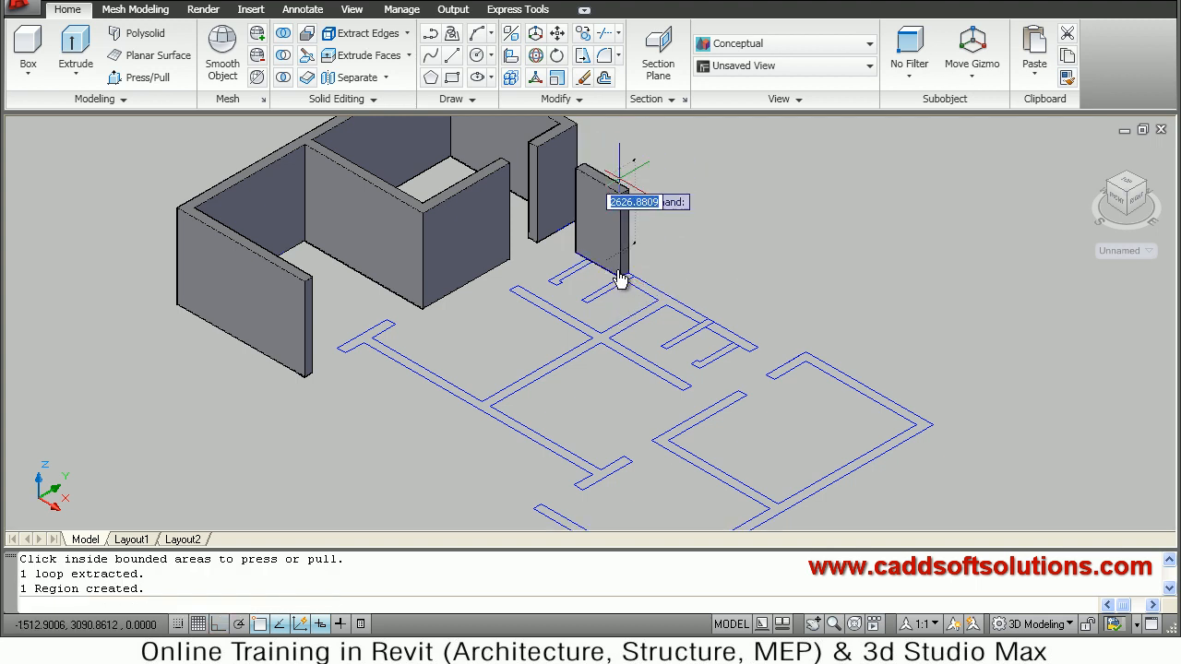
text(3000)
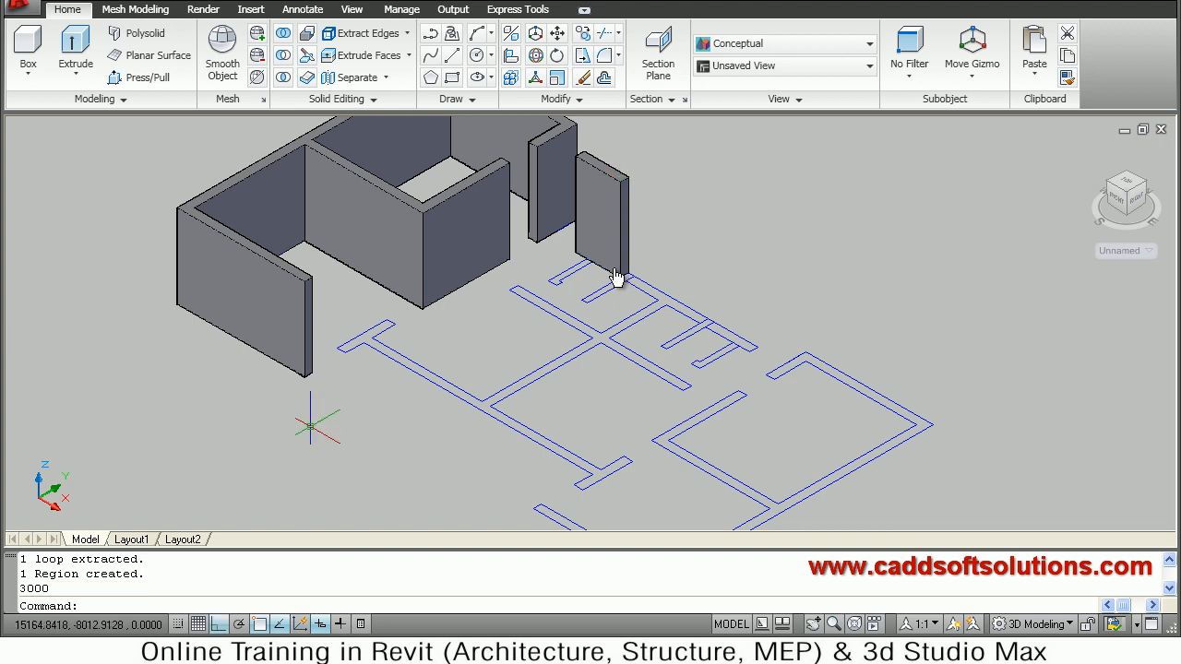
mouse_move(625, 151)
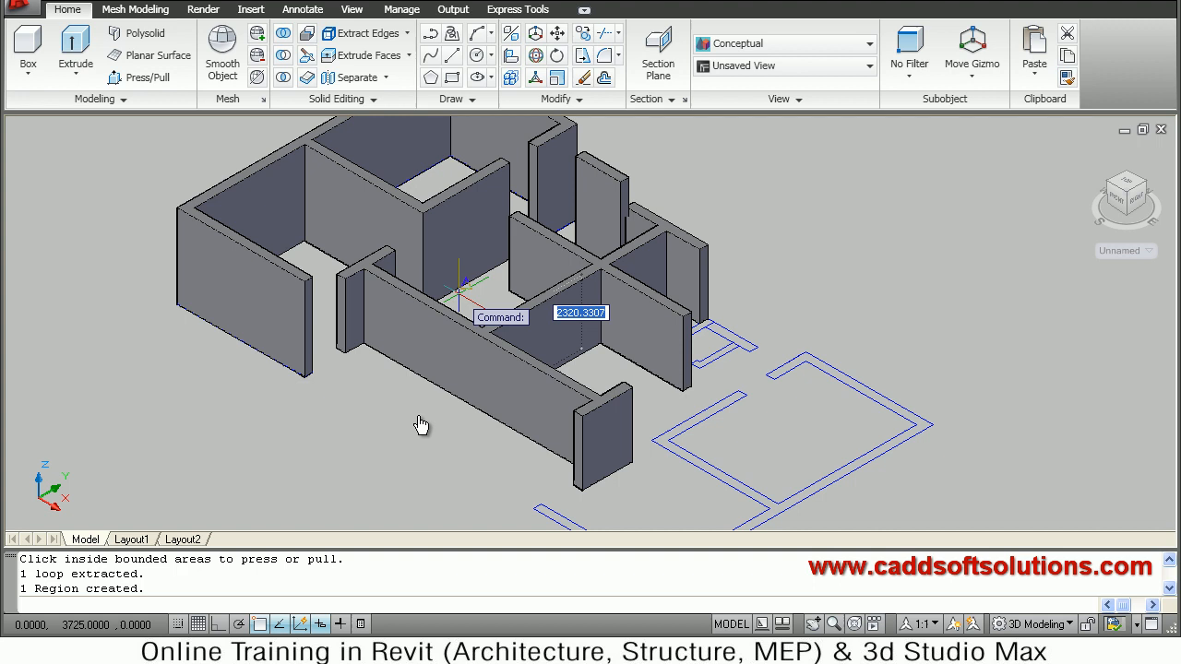
text(3000)
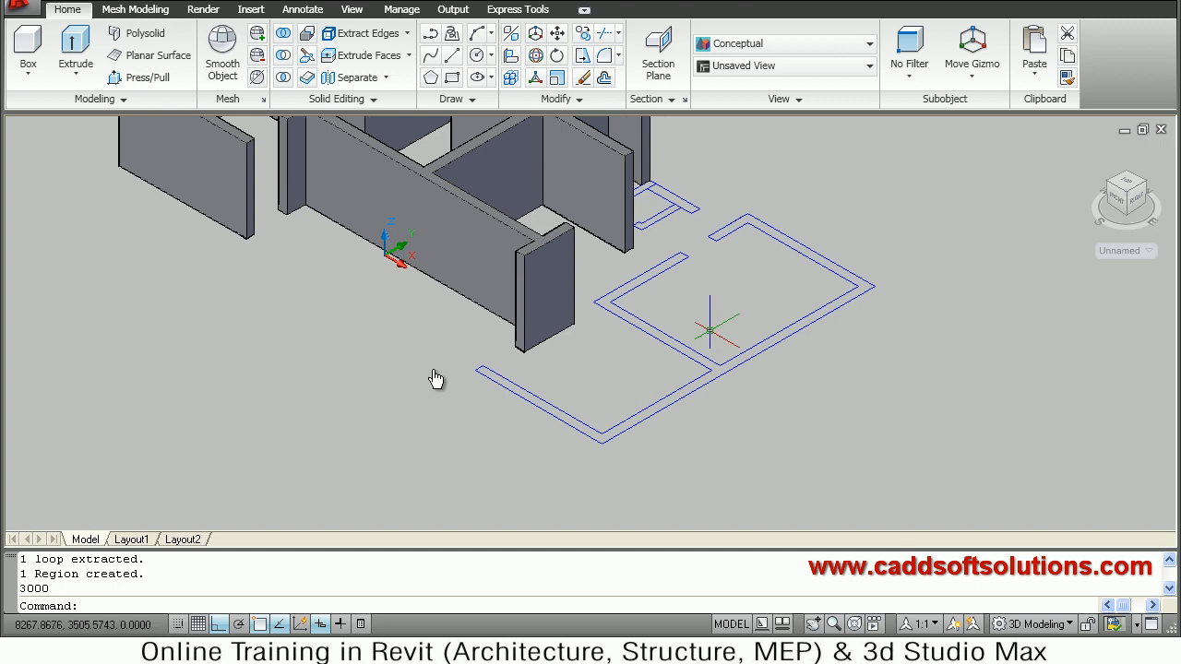
mouse_move(457, 302)
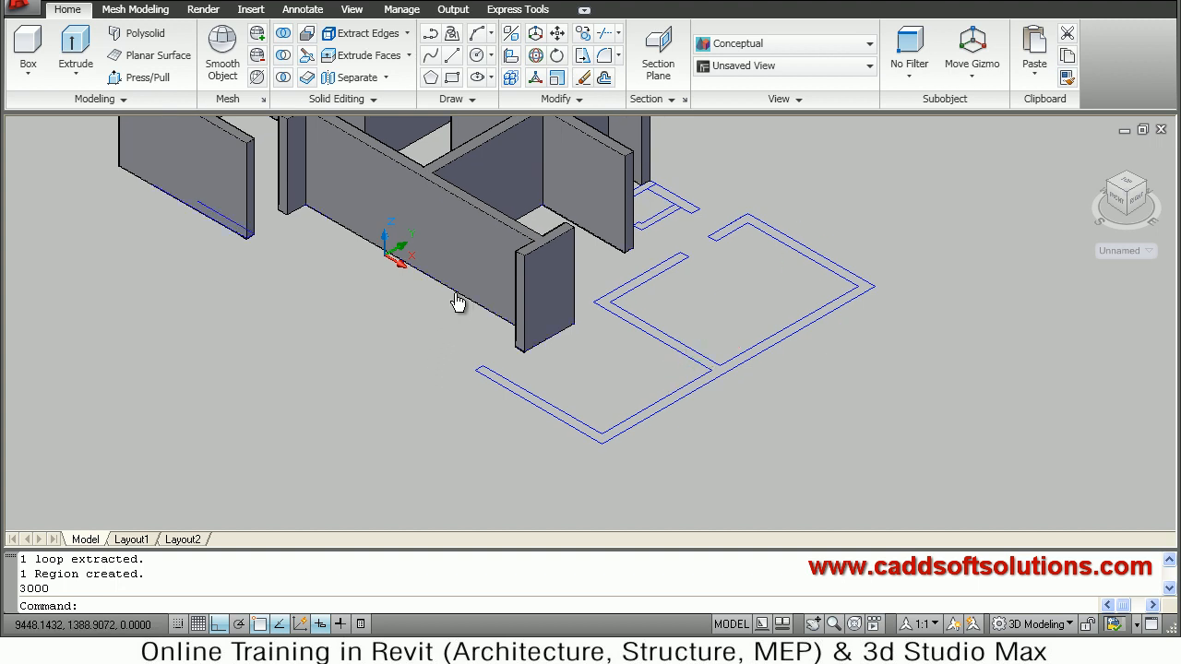
- Press-pull the right-hand rooms' wall outline up 3000 mm into solid walls
click(146, 78)
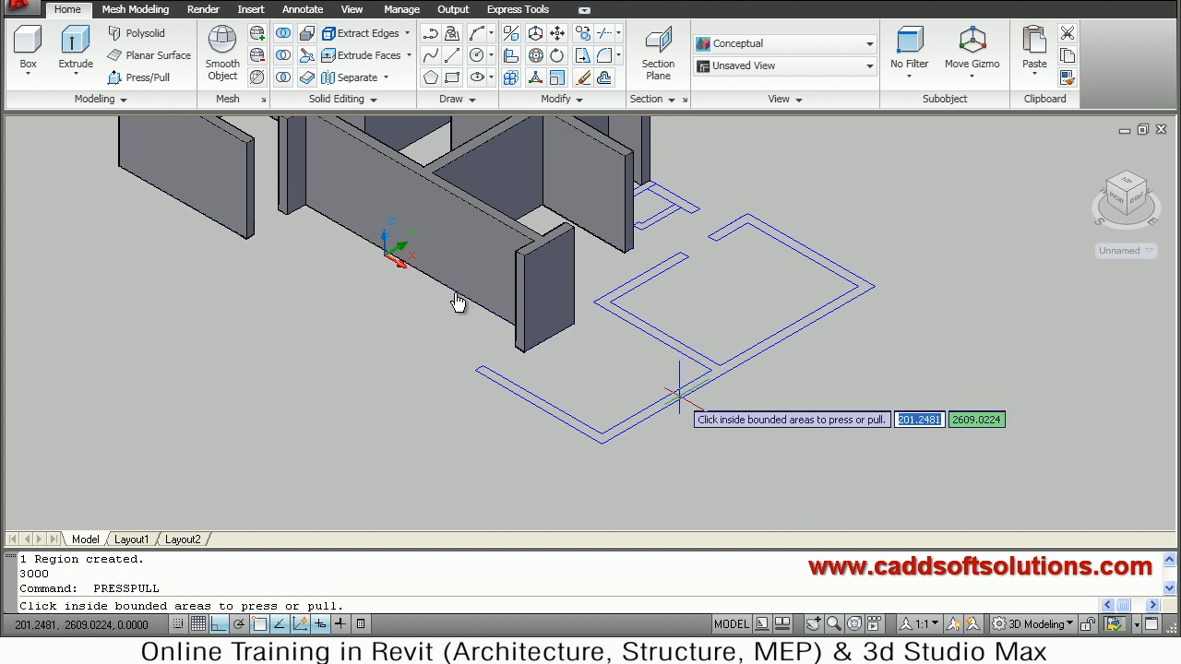
mouse_move(755, 391)
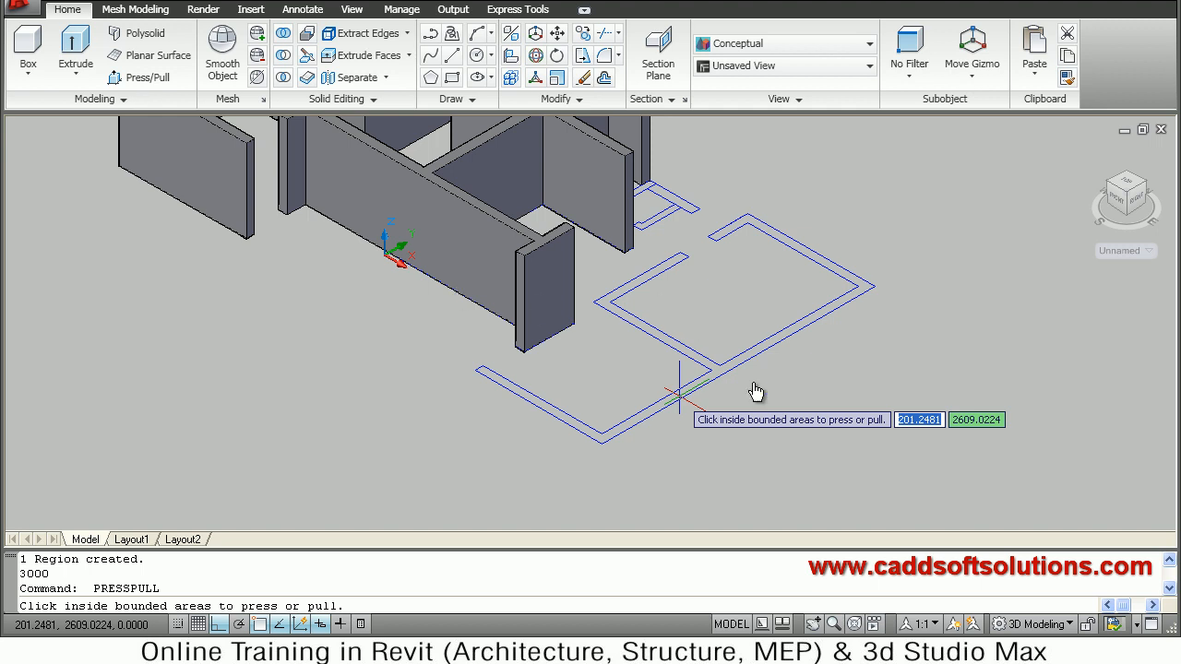
mouse_move(804, 266)
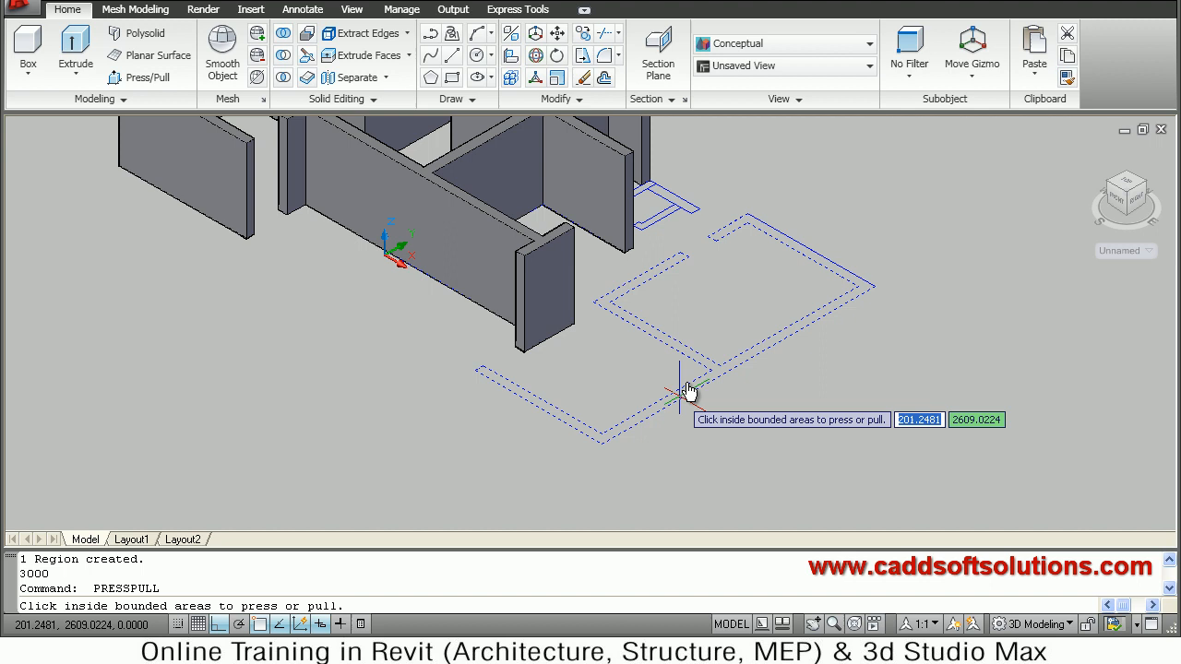
mouse_move(683, 399)
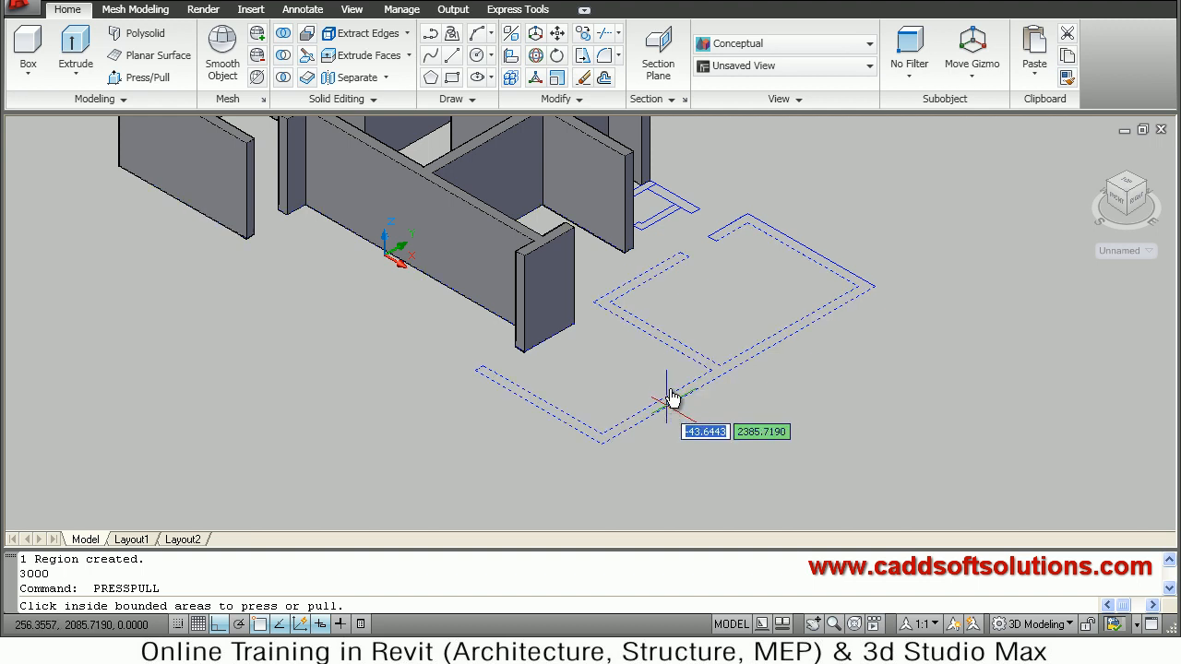
click(671, 391)
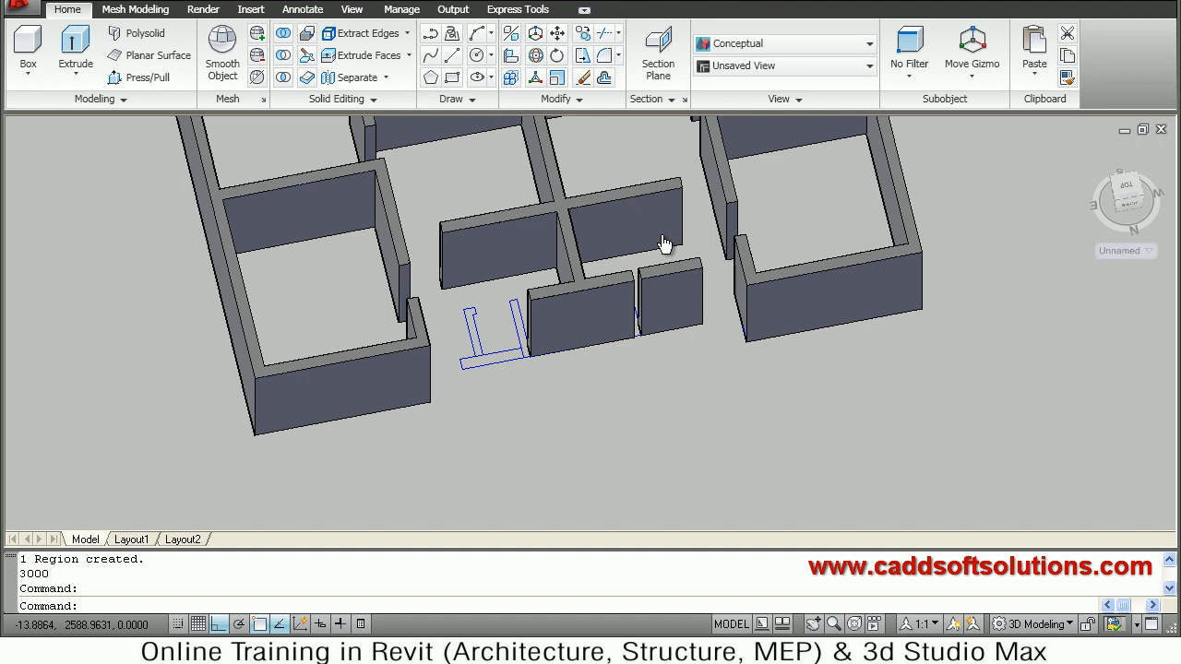
mouse_move(803, 321)
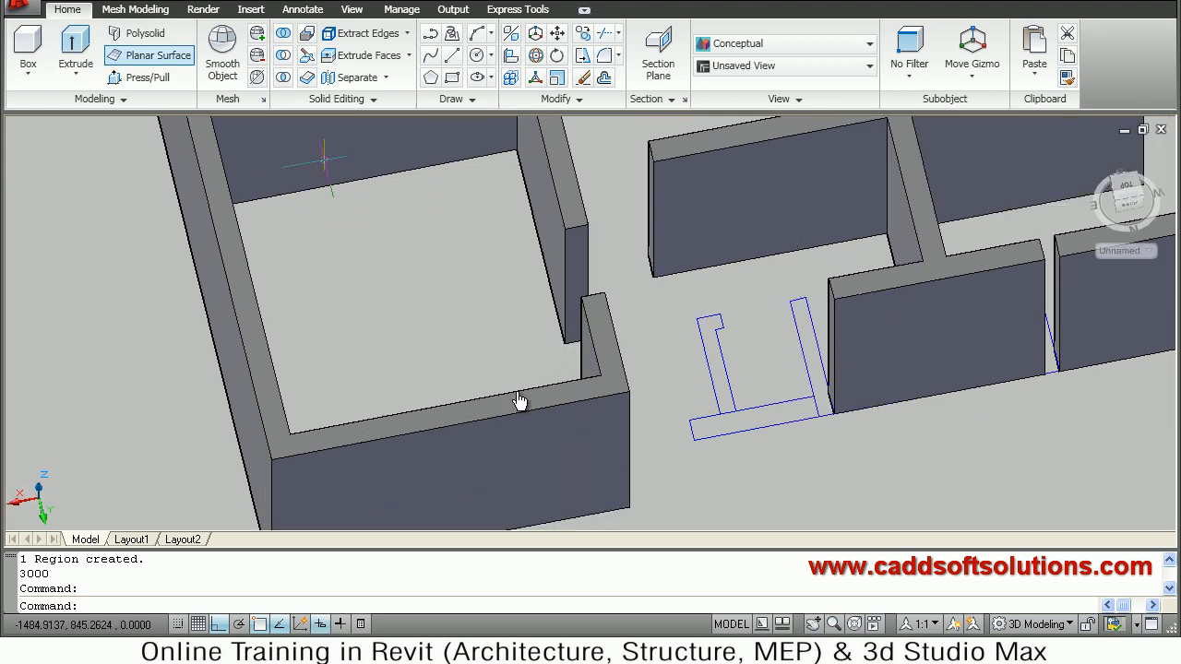
- Press-pull the two short L-shaped pieces beside the doorway to 3000 mm
click(148, 78)
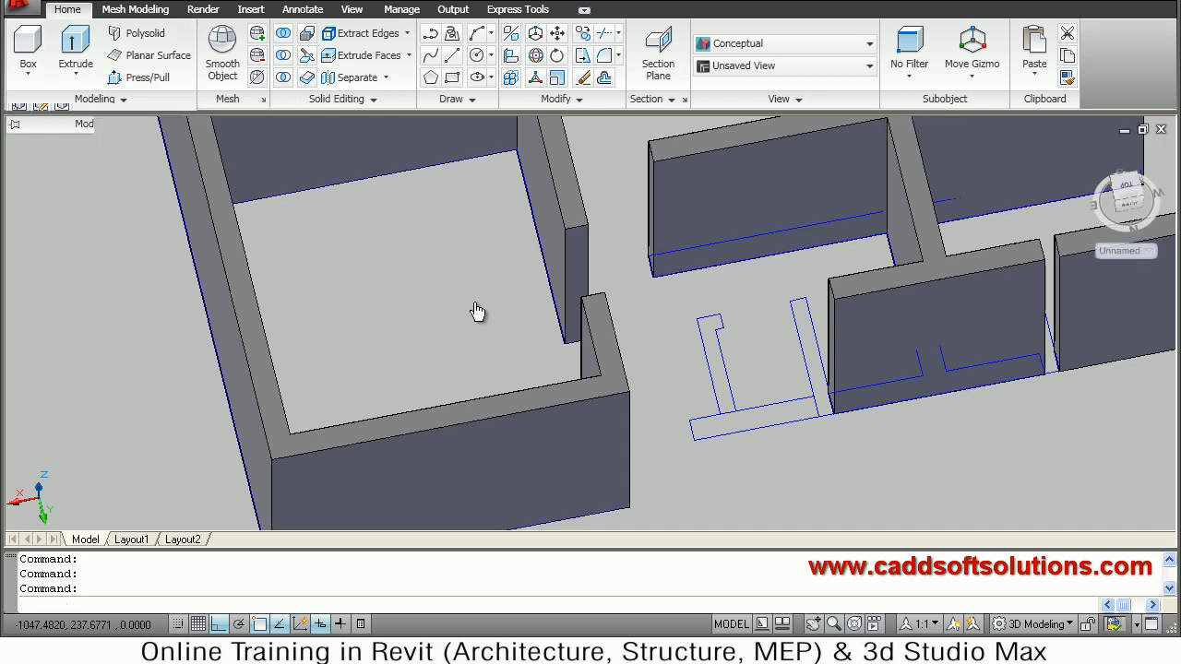
click(146, 78)
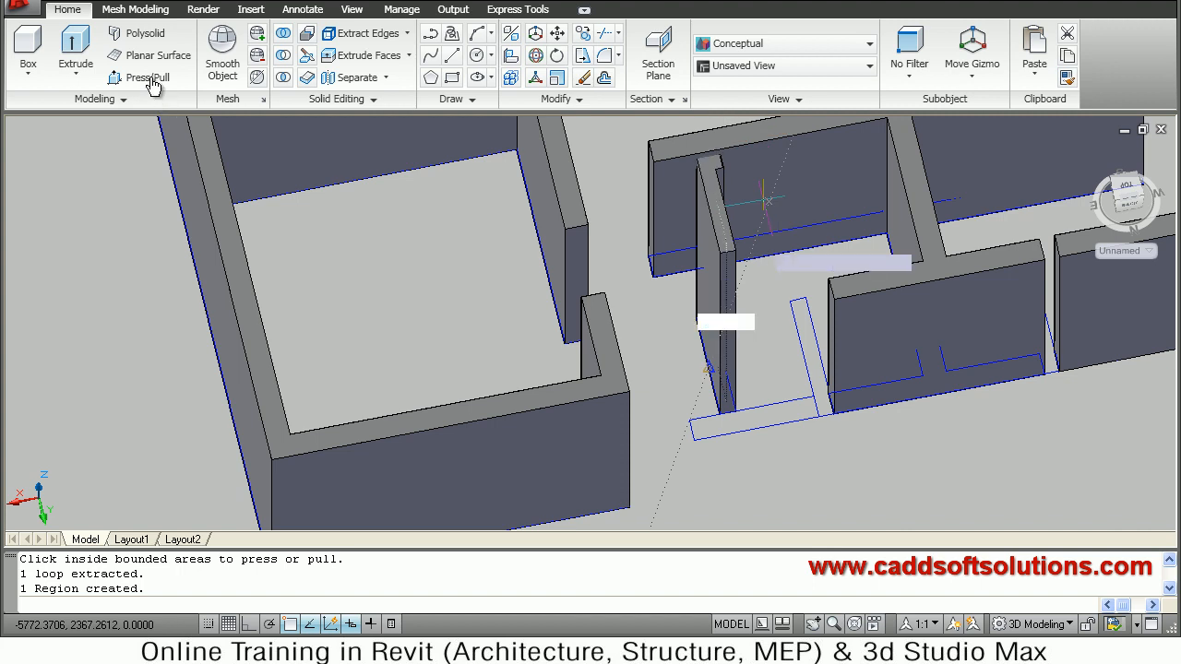
text(3000)
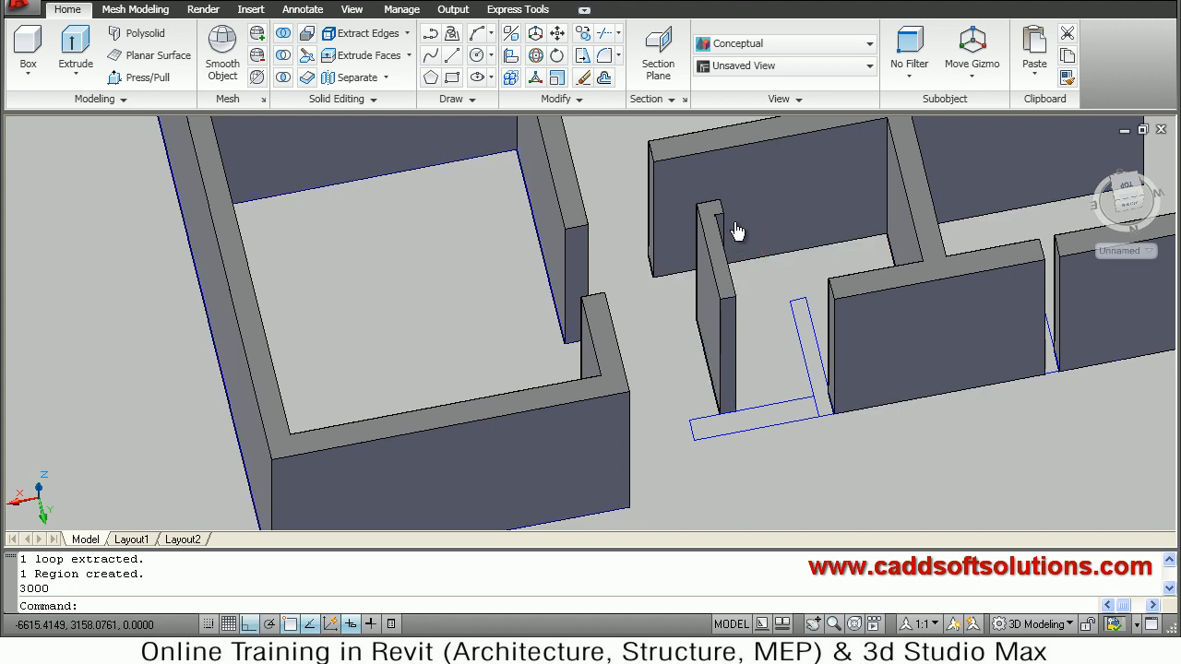
mouse_move(766, 206)
text(PRESSPULL)
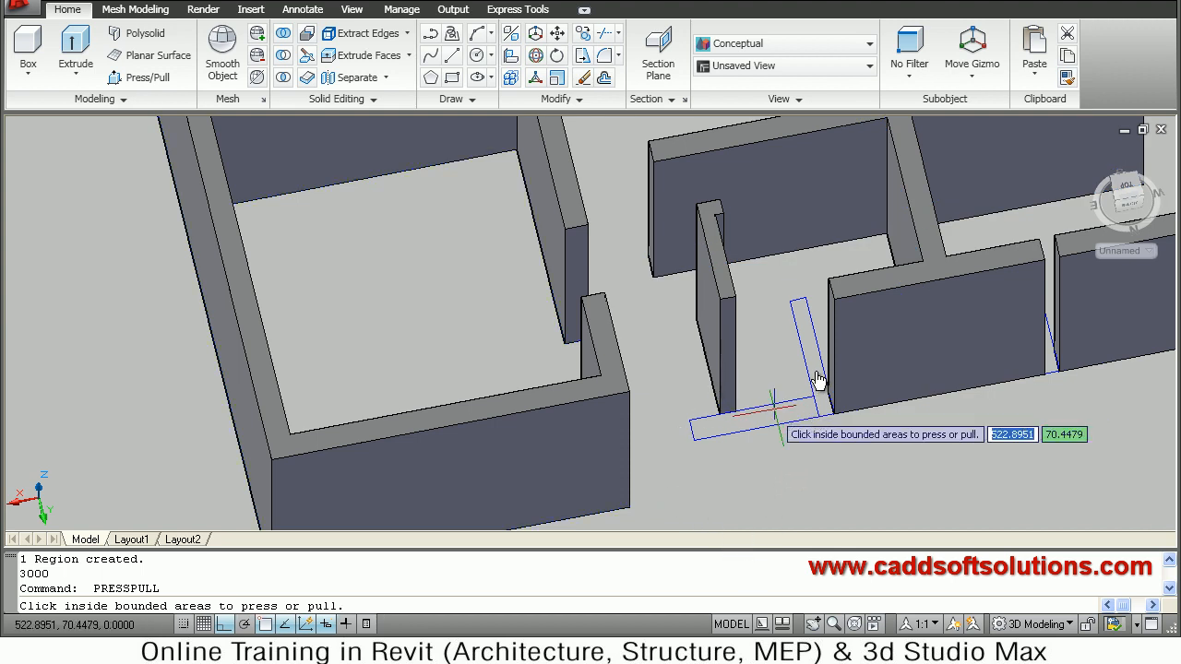
mouse_move(815, 378)
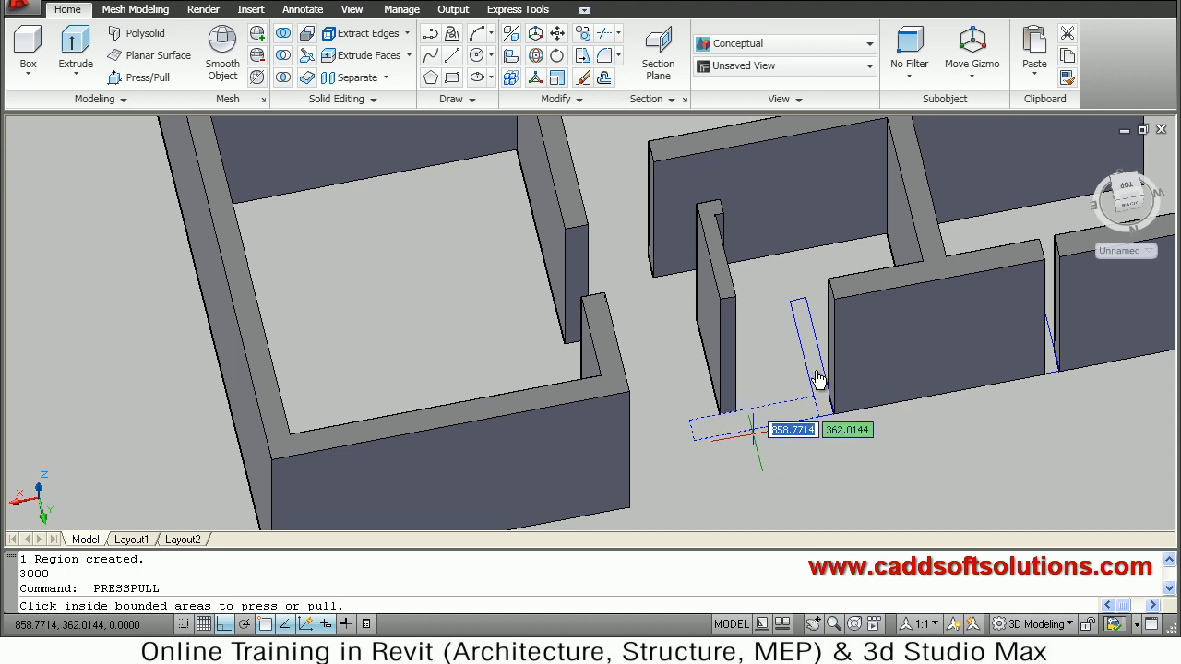
mouse_move(815, 386)
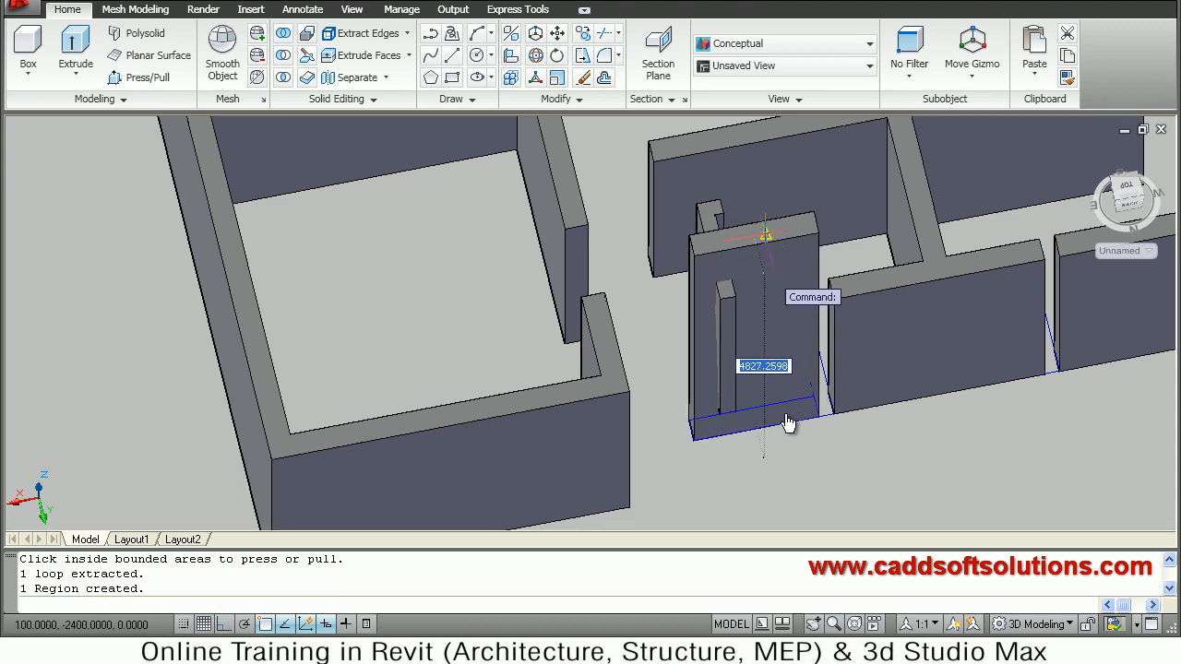
text(3000)
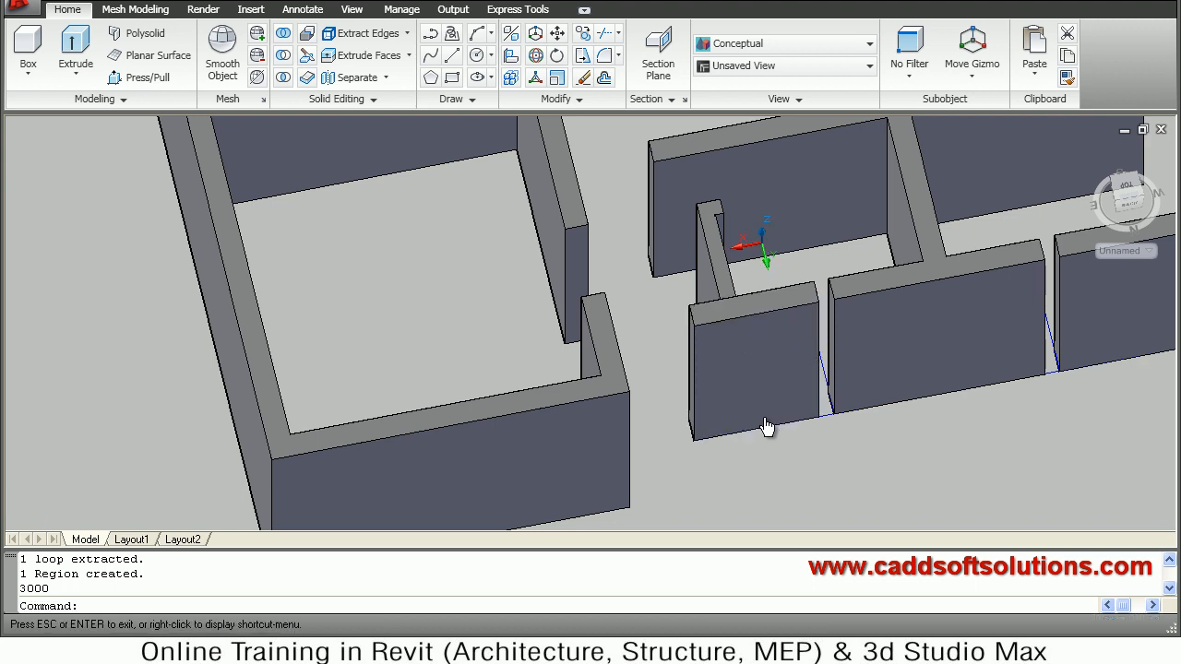
- Orbit to the unfinished area and press-pull the long thin wall outline to 3000 mm
drag(766, 424, 757, 441)
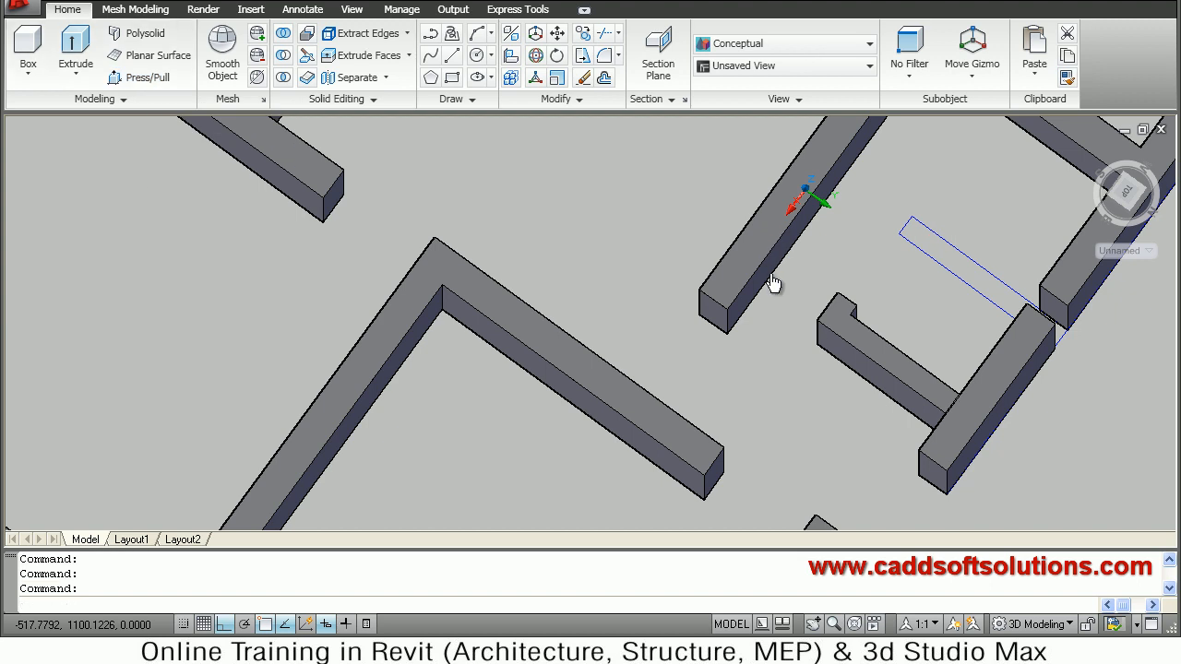
mouse_move(1033, 424)
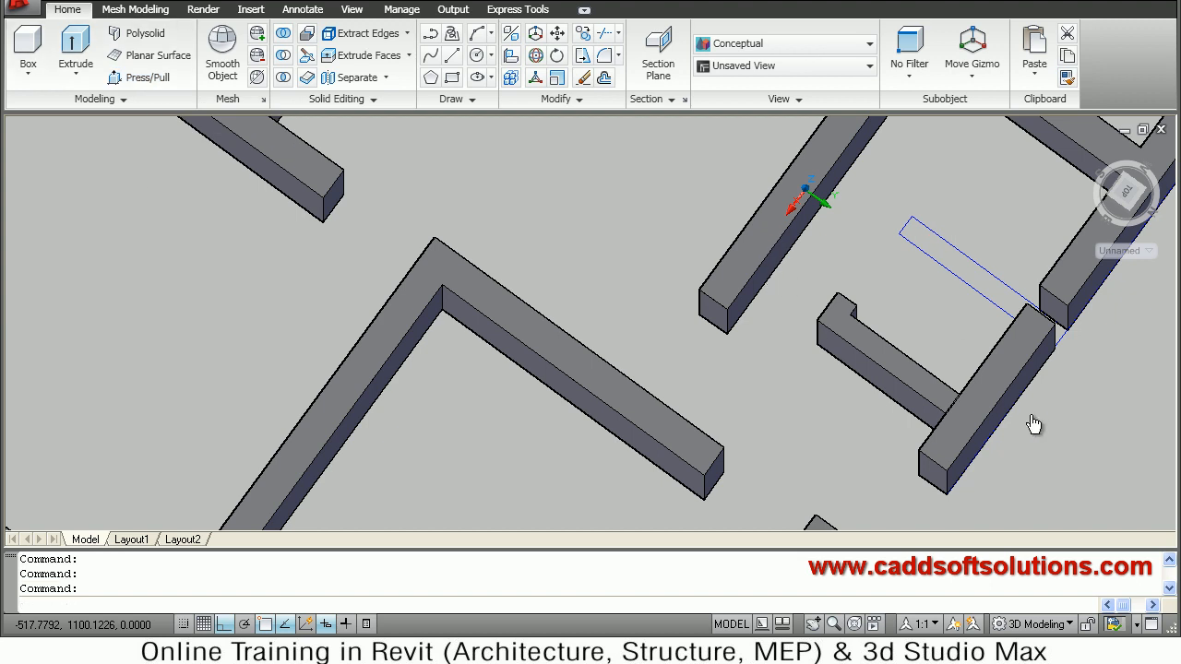
mouse_move(874, 432)
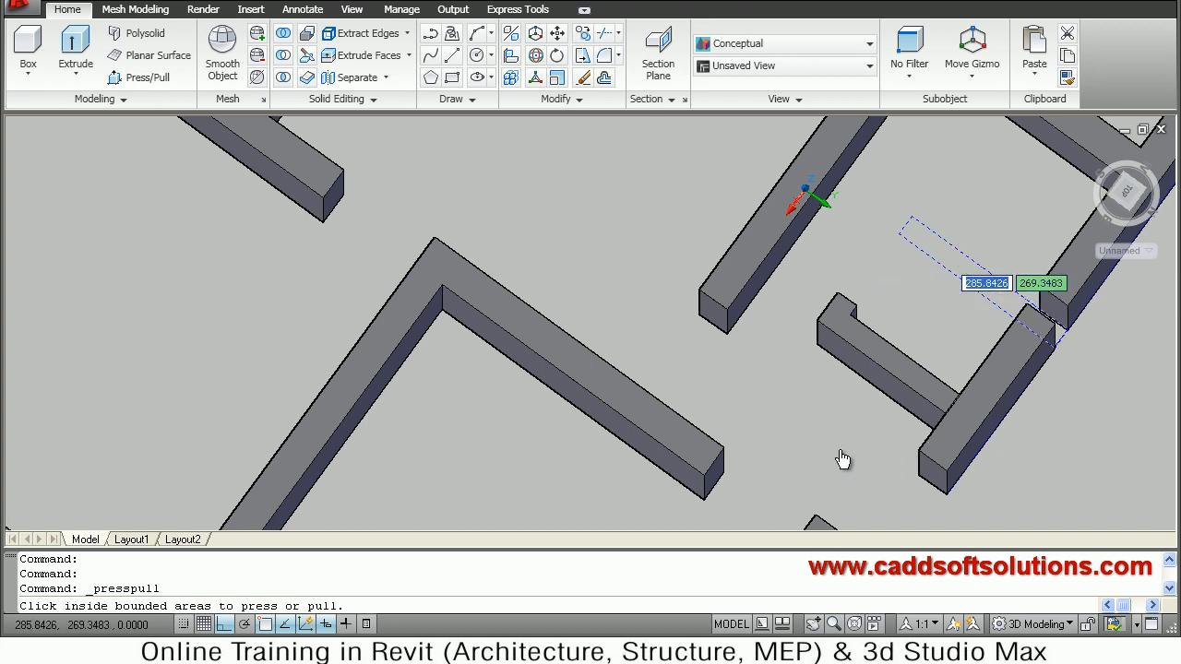
click(985, 249)
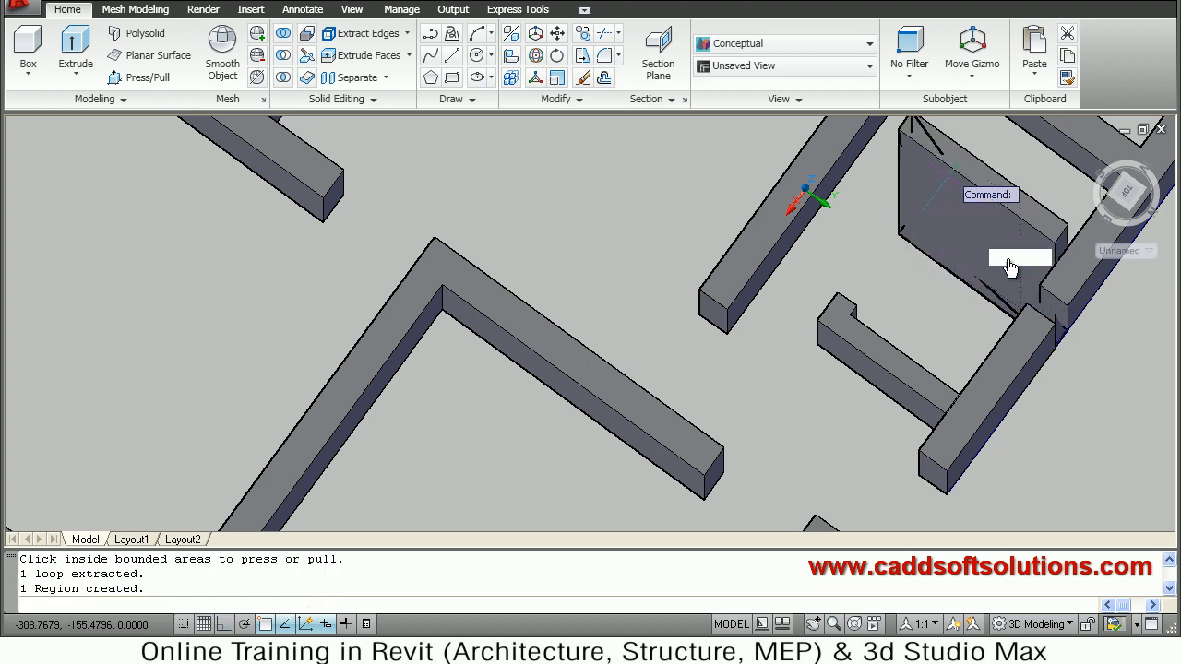
text(3000)
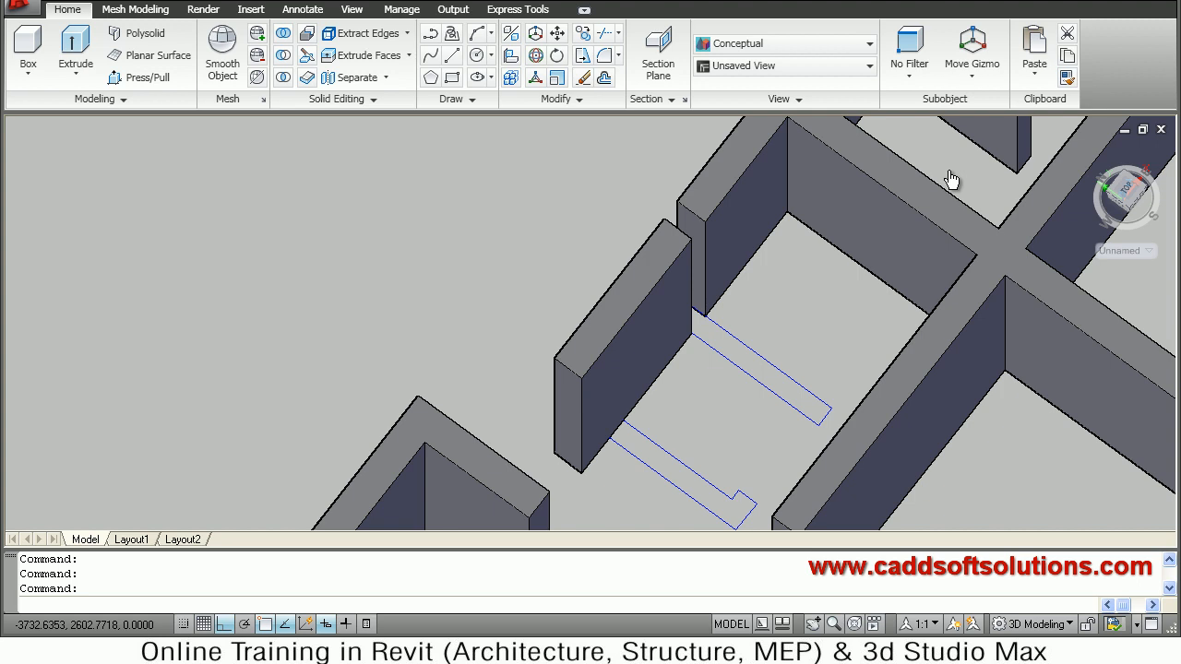
mouse_move(987, 313)
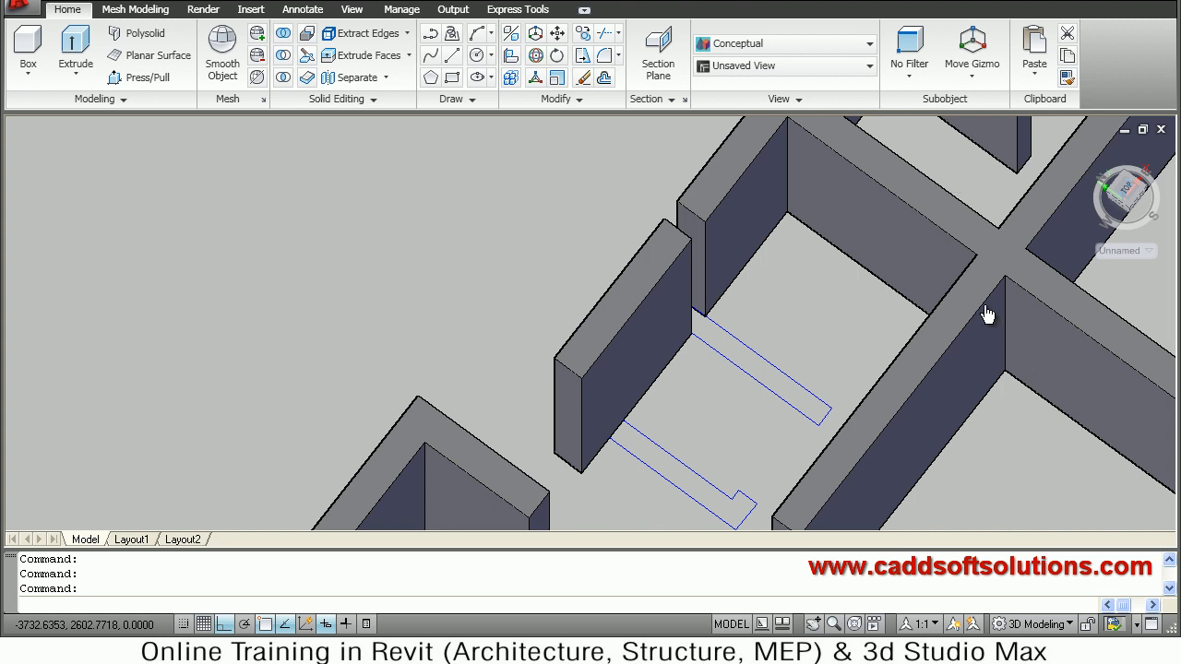
mouse_move(774, 397)
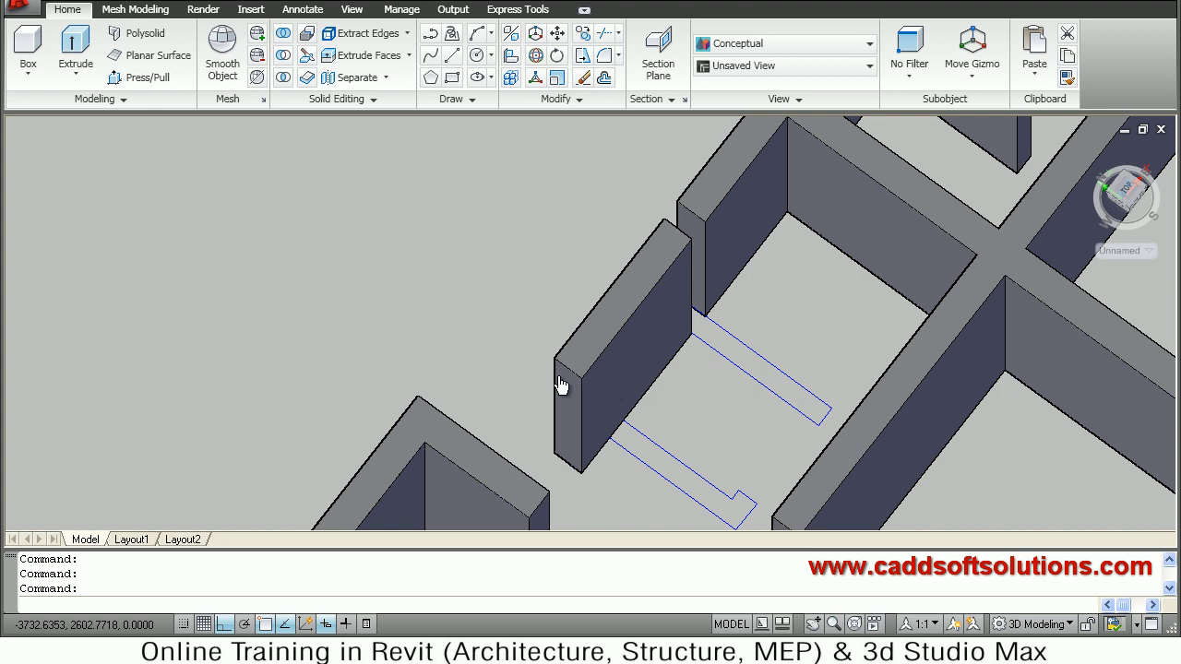
- Press-pull the lower L-shaped outline (300 entered) and the narrow upper strip to 3000 mm
click(147, 77)
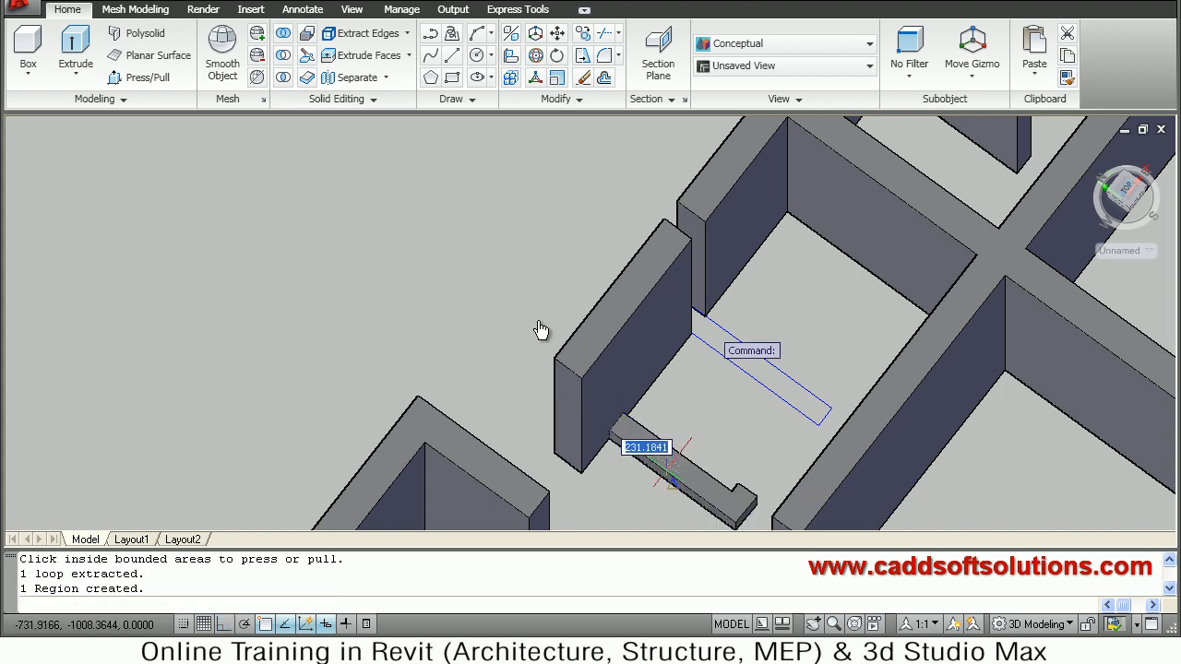
text(300)
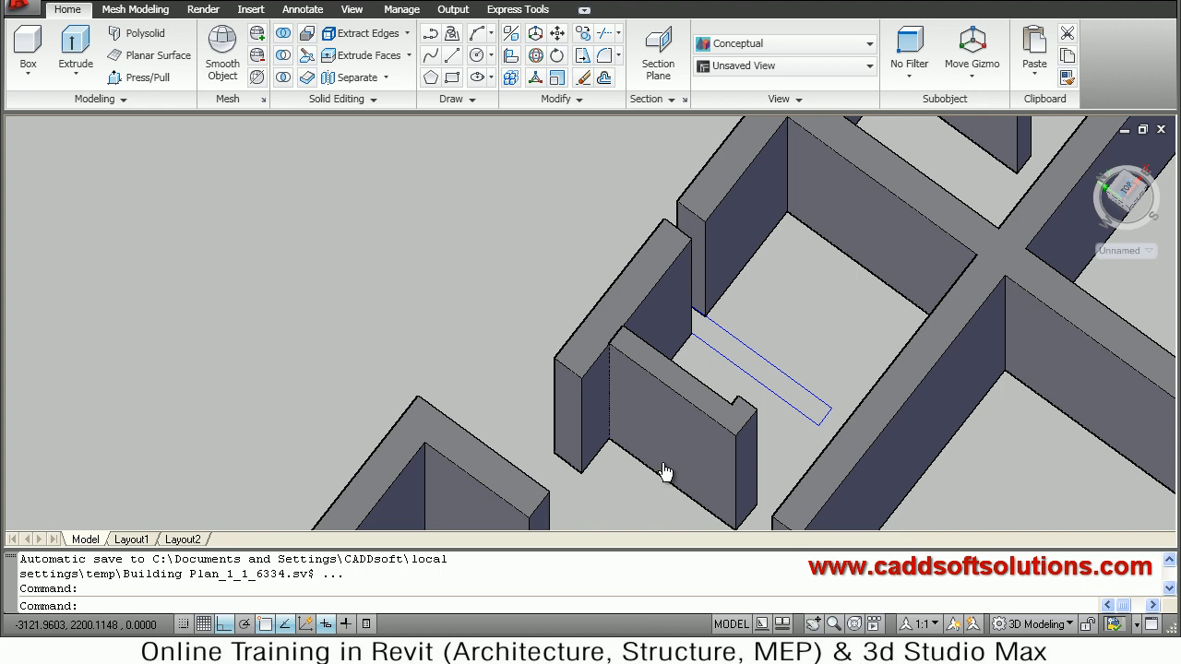
mouse_move(672, 473)
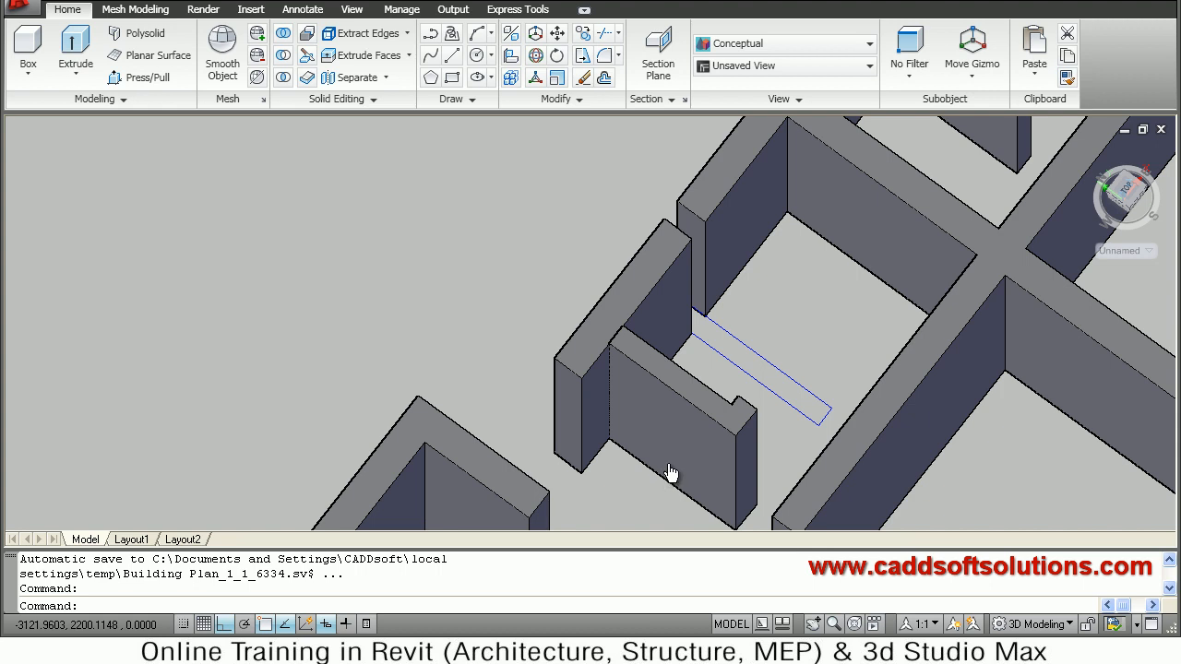
click(146, 77)
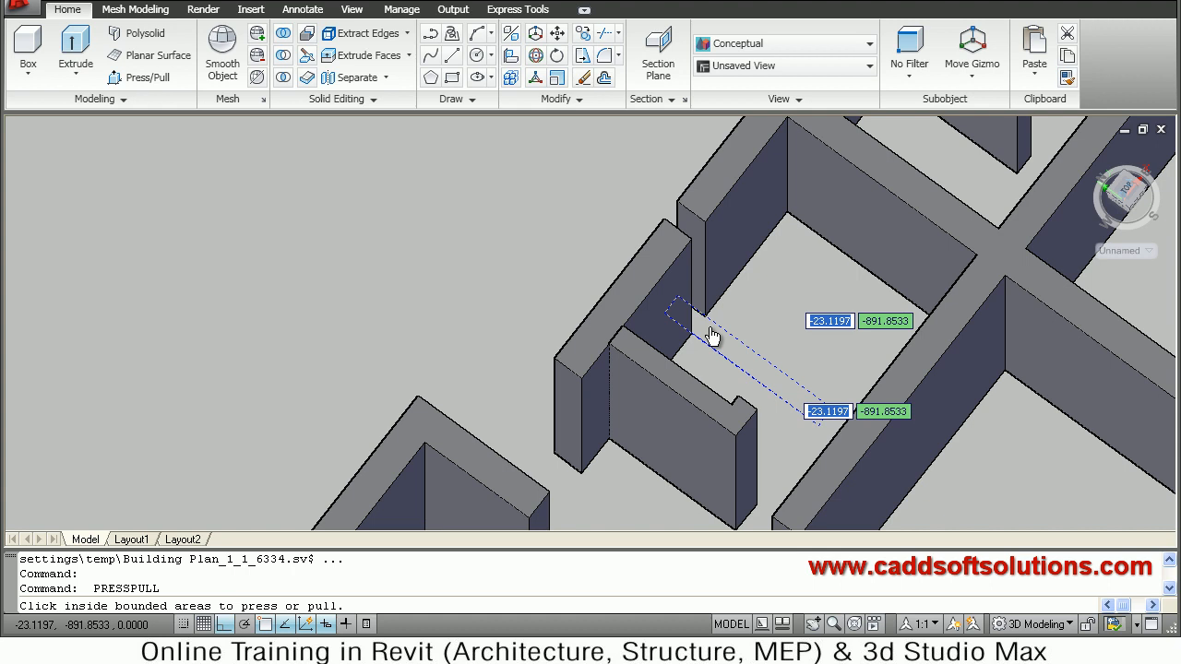
click(710, 336)
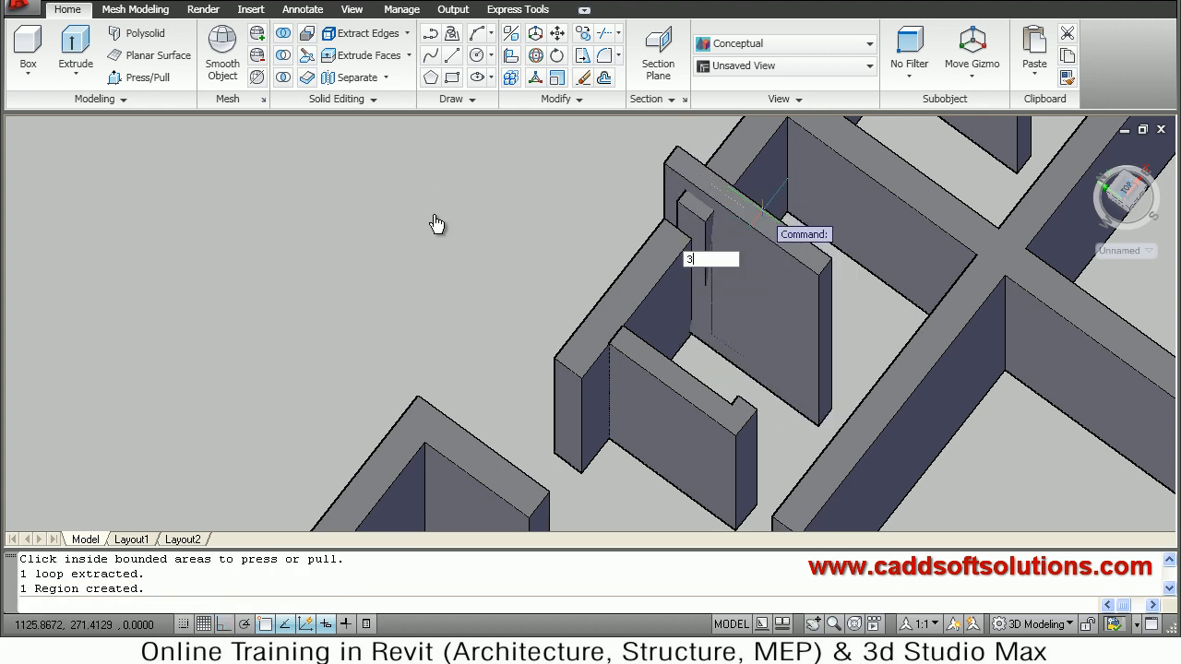
text(3000)
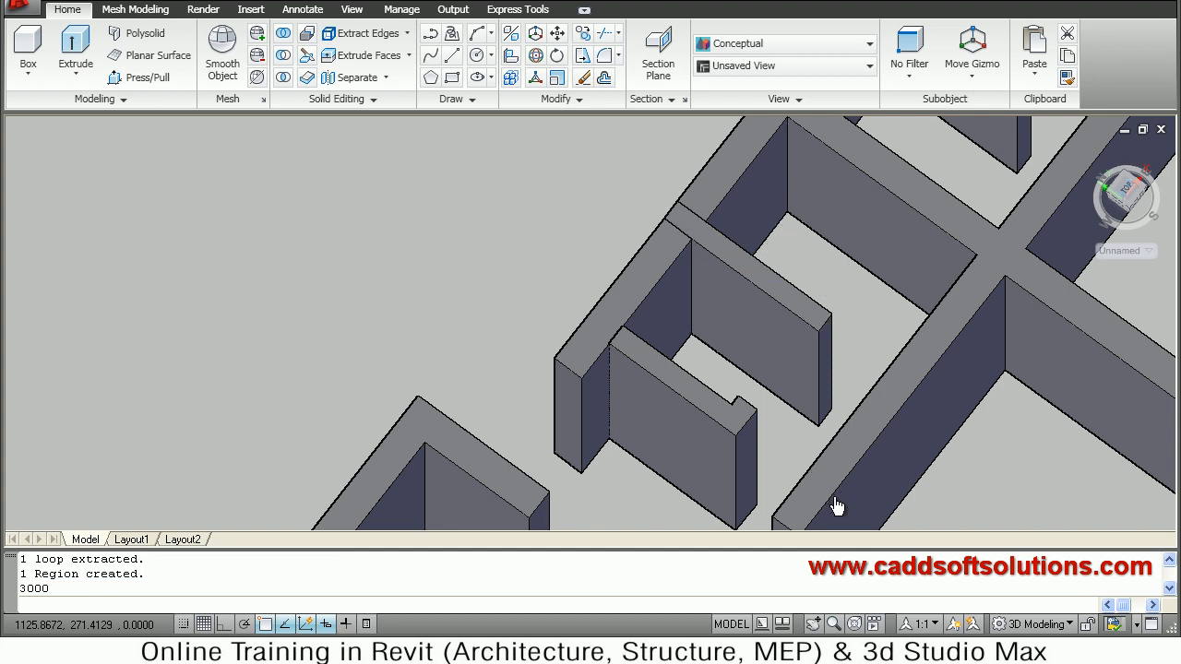